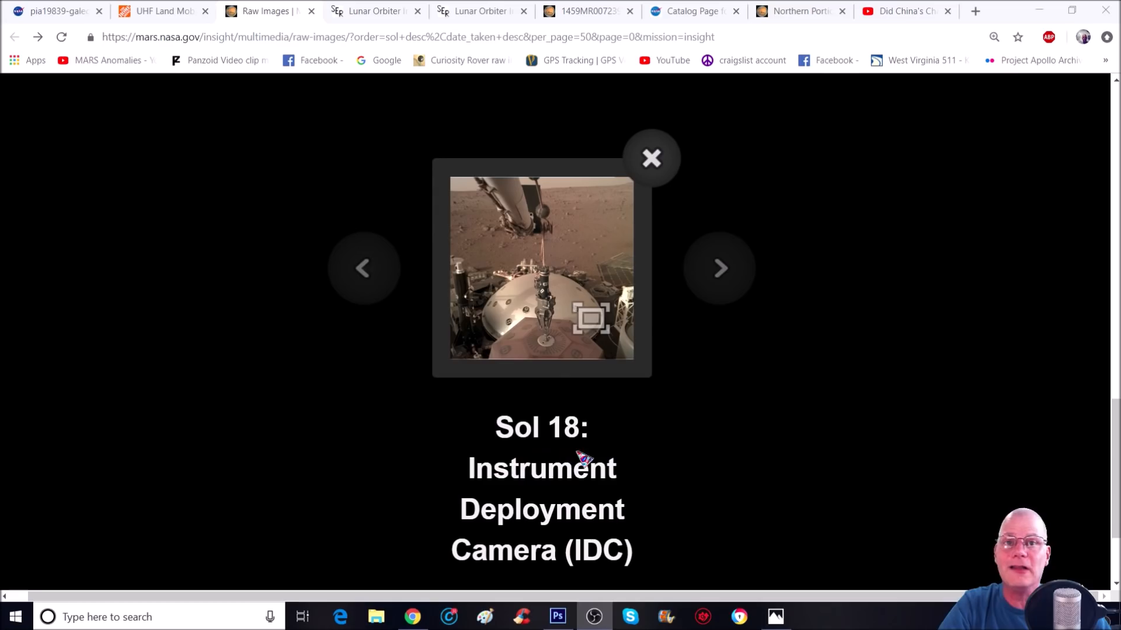
# - Open the full-size Sol 18 Instrument Deployment Camera photo on NASA InSight Raw Images
pyautogui.scroll(-3)
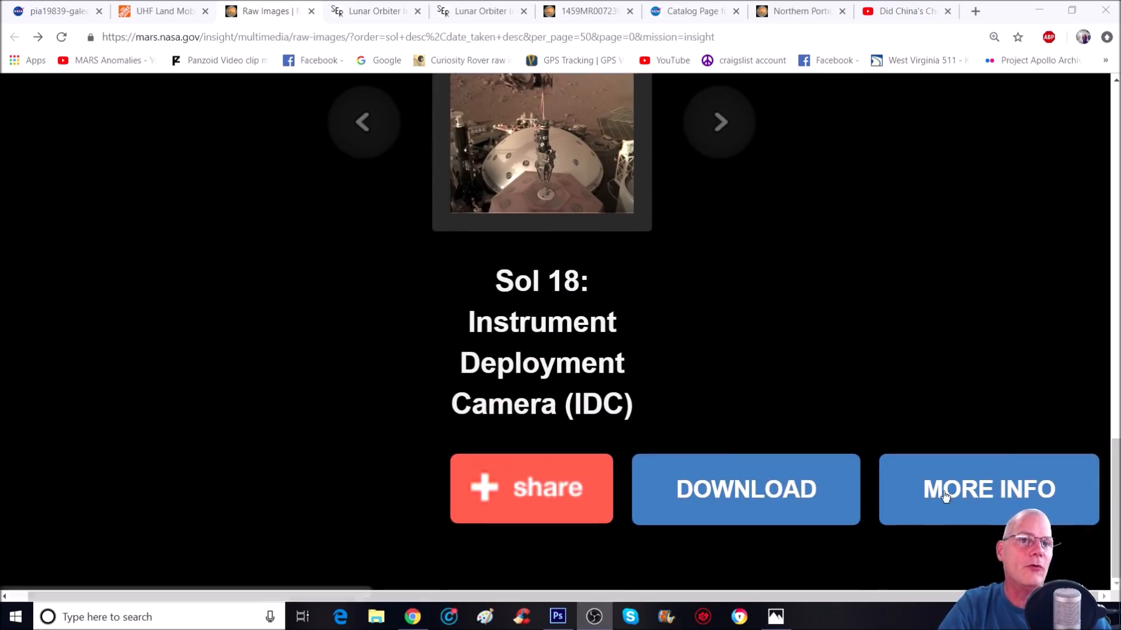
pyautogui.click(987, 490)
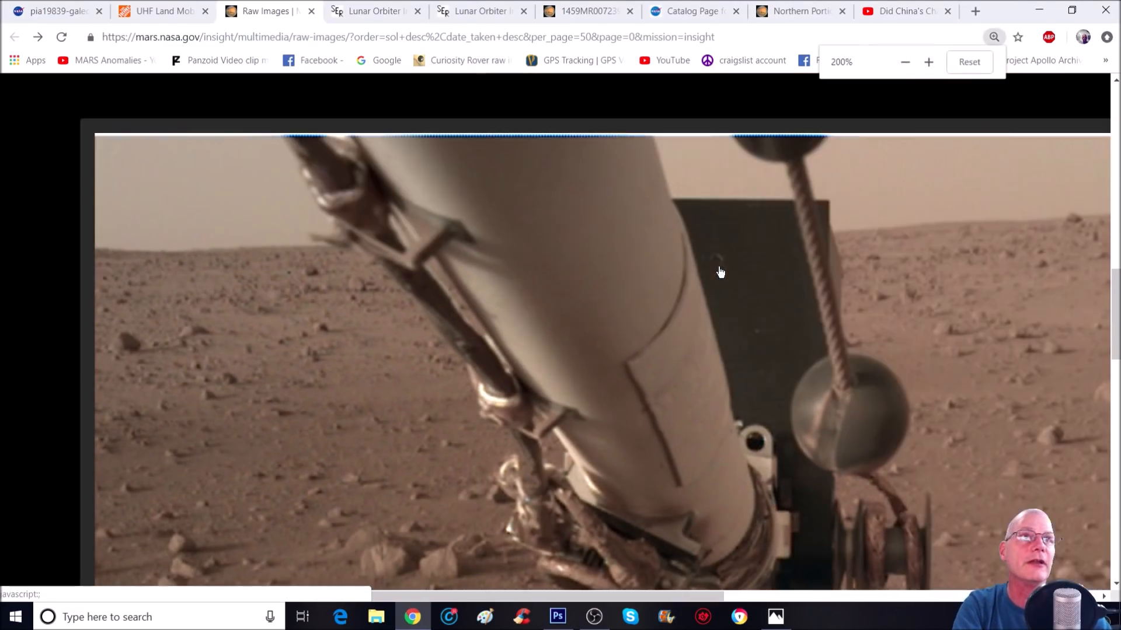
# - Reset the browser zoom to view the whole Sol 18 photo again
pyautogui.click(928, 61)
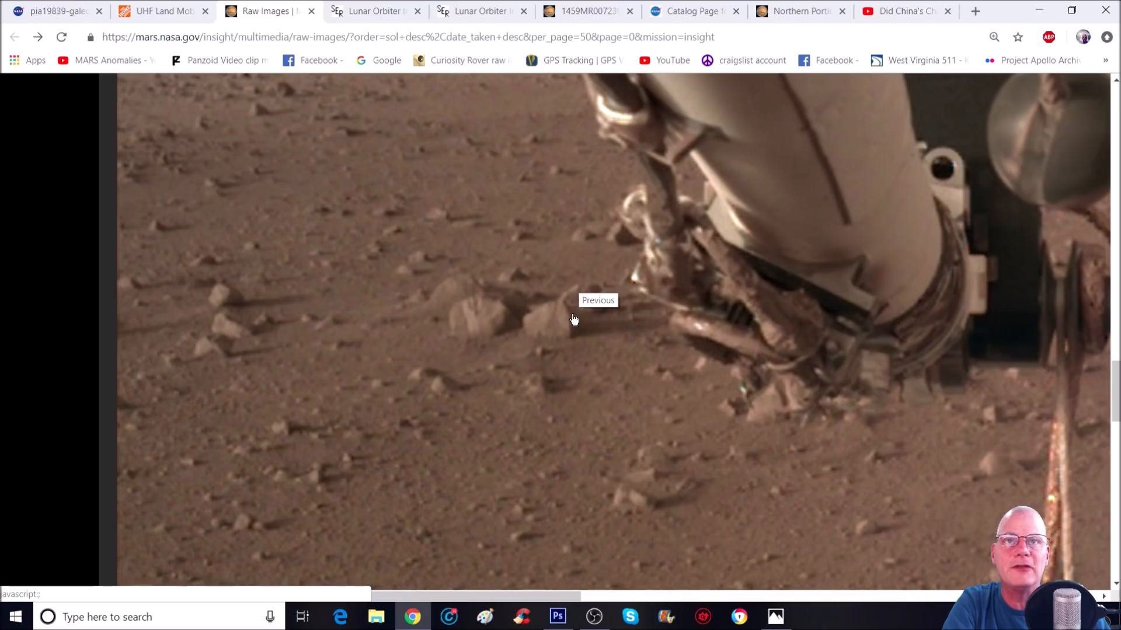
pyautogui.moveTo(525, 331)
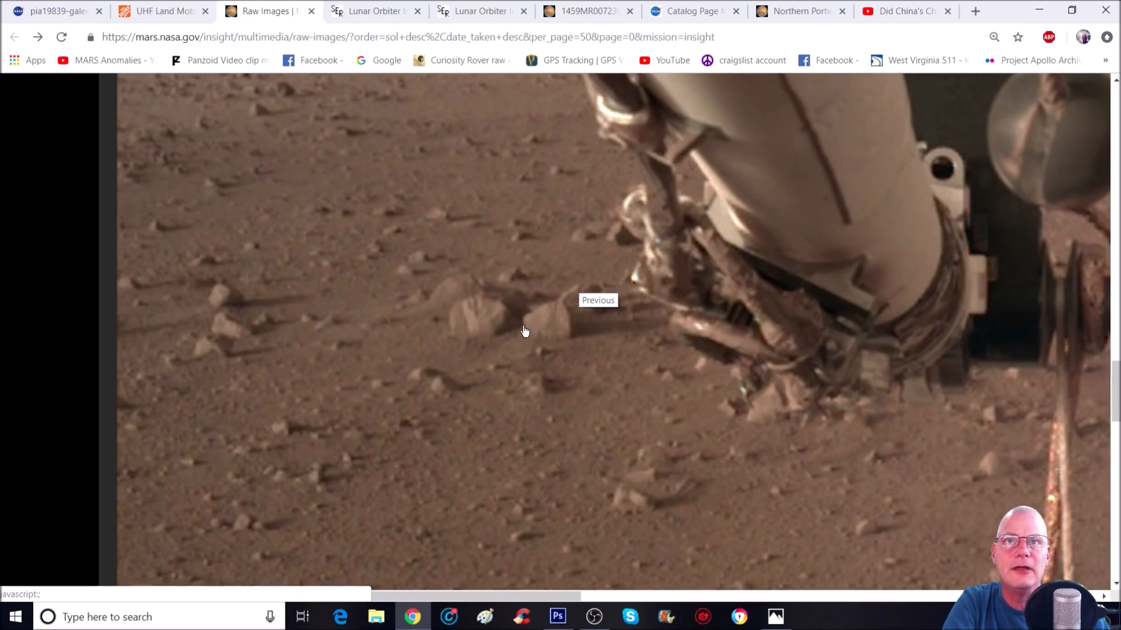
pyautogui.moveTo(454, 318)
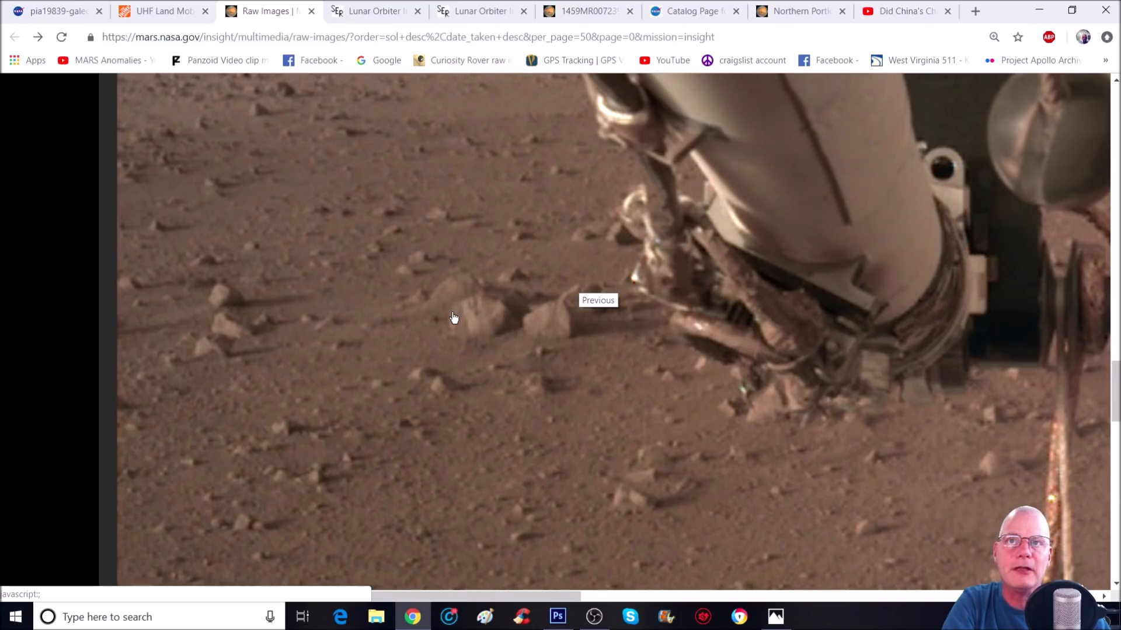
pyautogui.moveTo(257, 396)
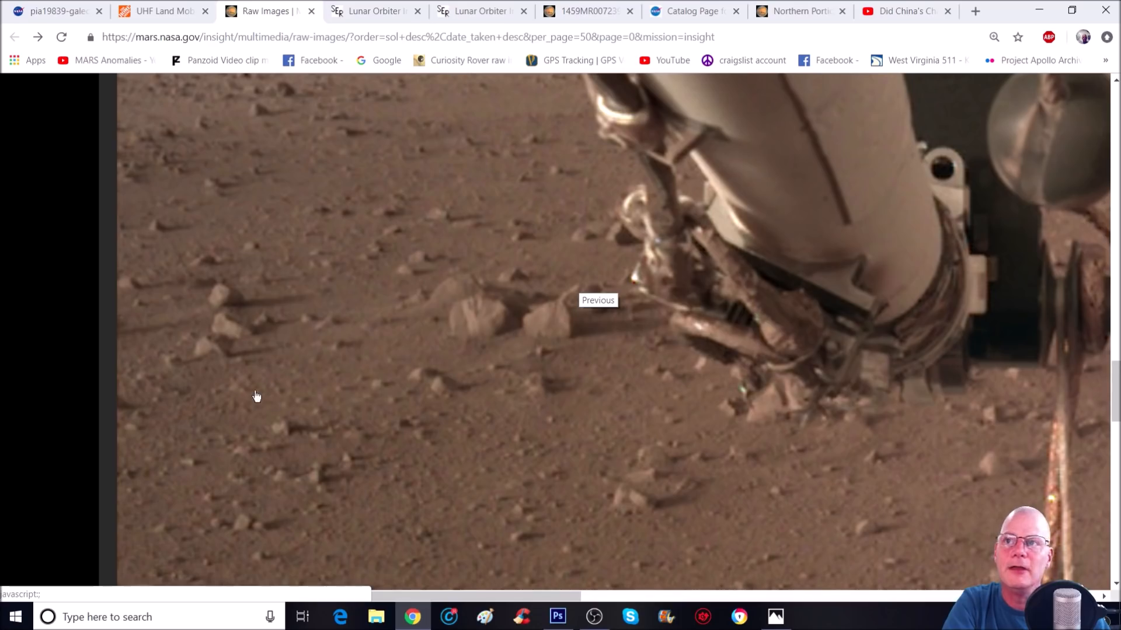
pyautogui.moveTo(238, 386)
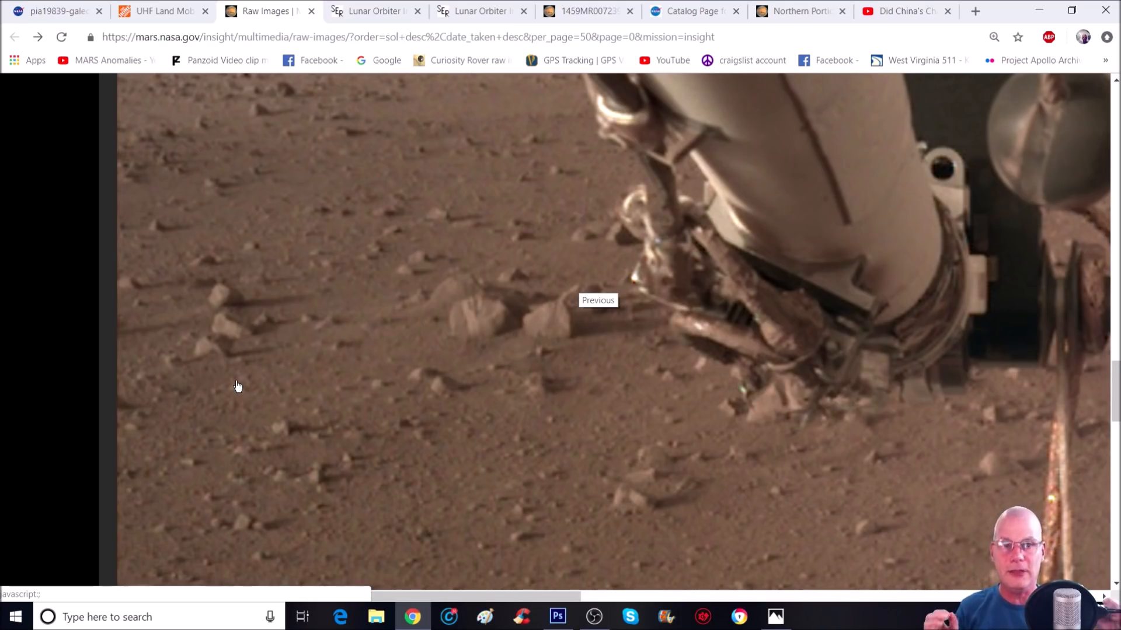
pyautogui.moveTo(241, 373)
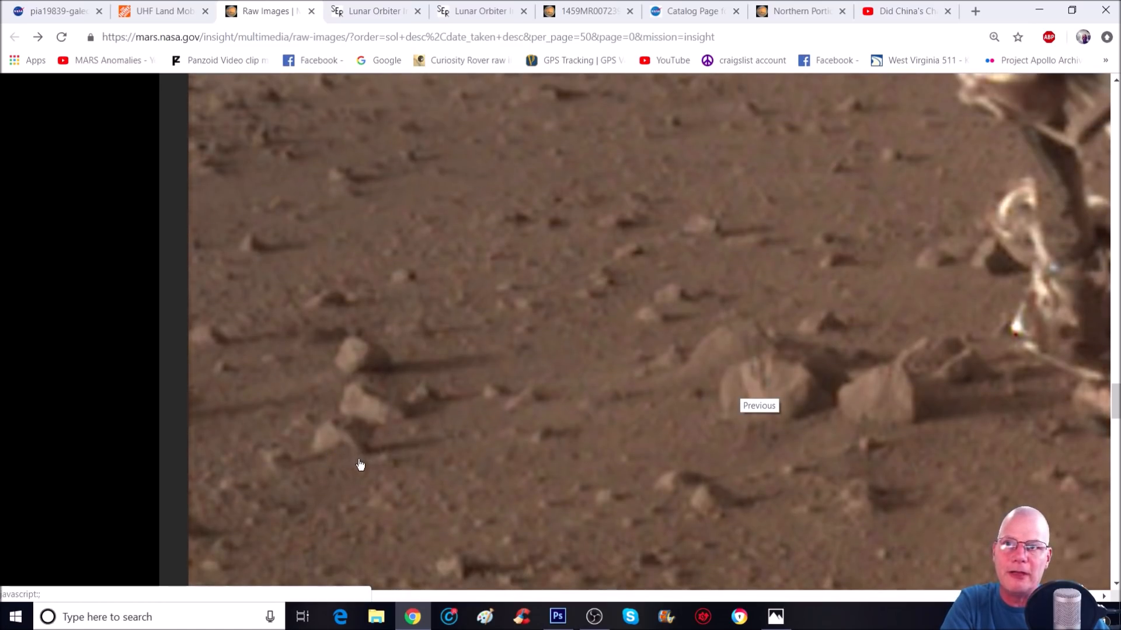
pyautogui.moveTo(512, 443)
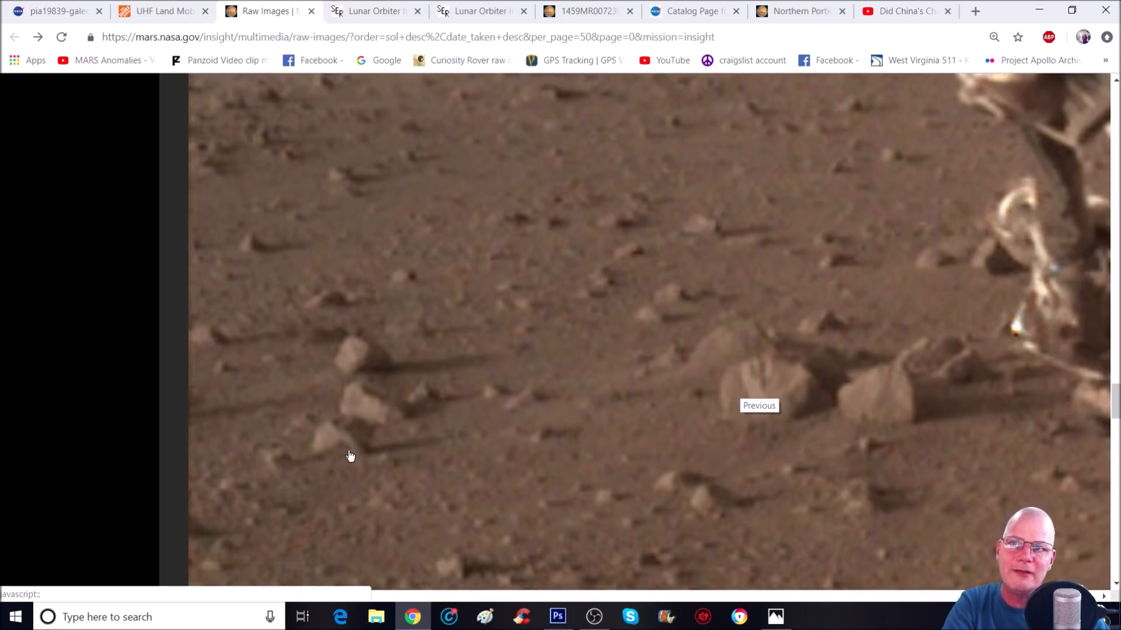
pyautogui.moveTo(362, 439)
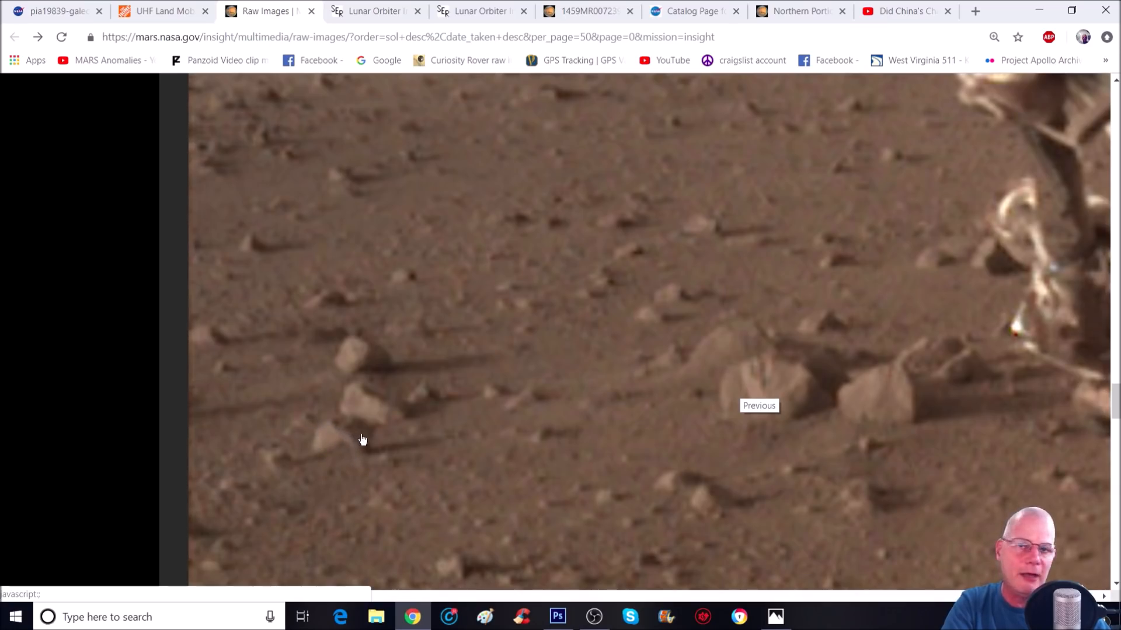
pyautogui.moveTo(380, 461)
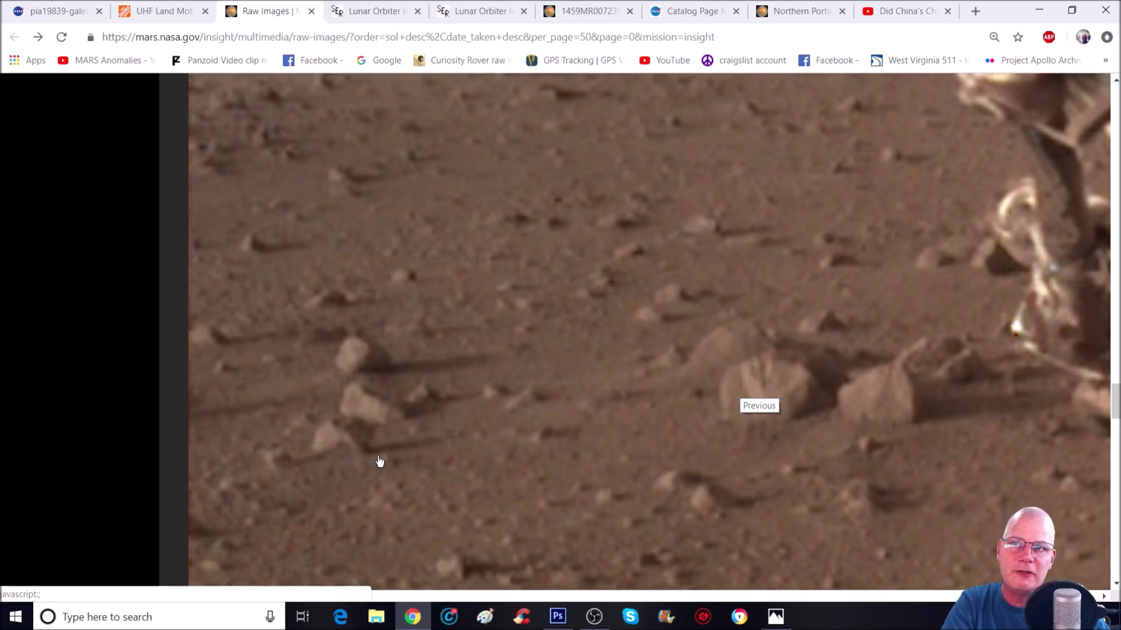
pyautogui.moveTo(429, 461)
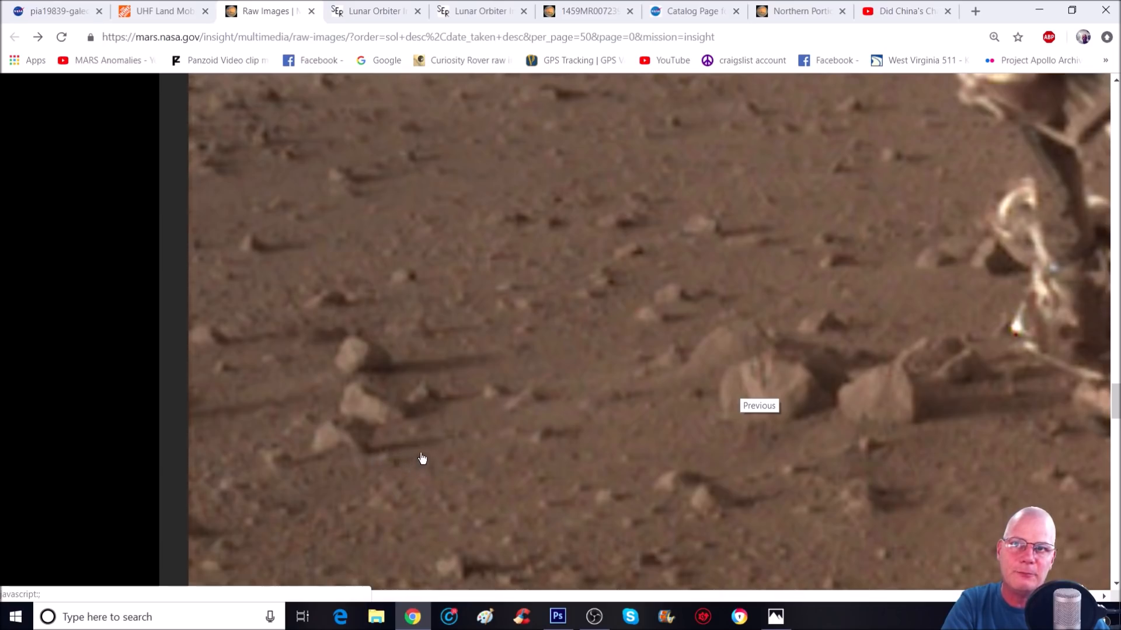
pyautogui.moveTo(477, 490)
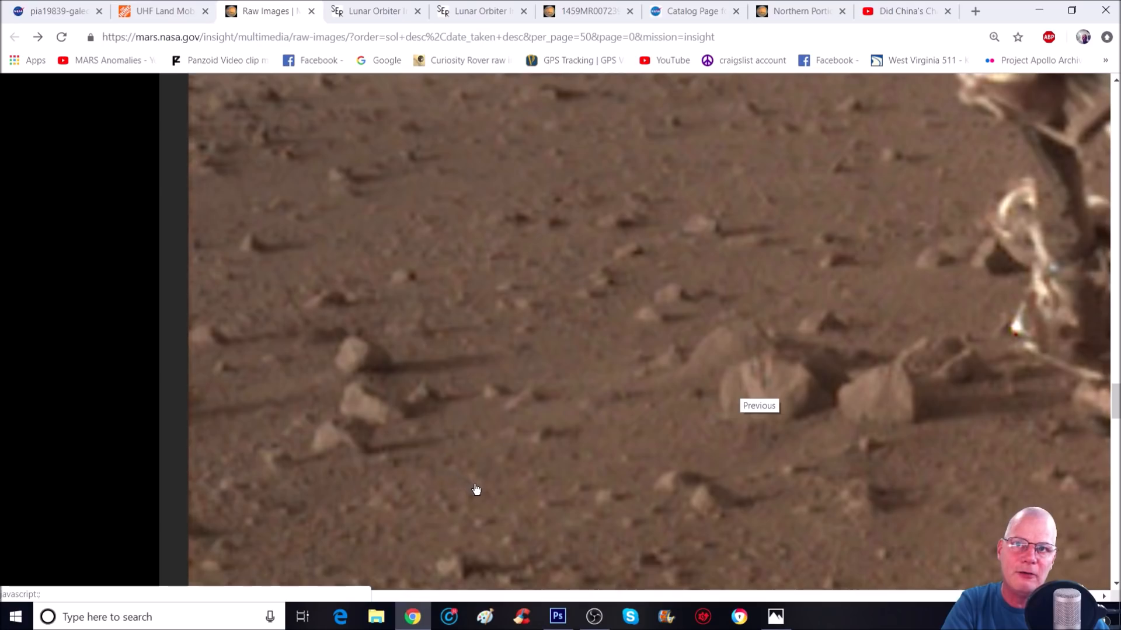
pyautogui.moveTo(496, 482)
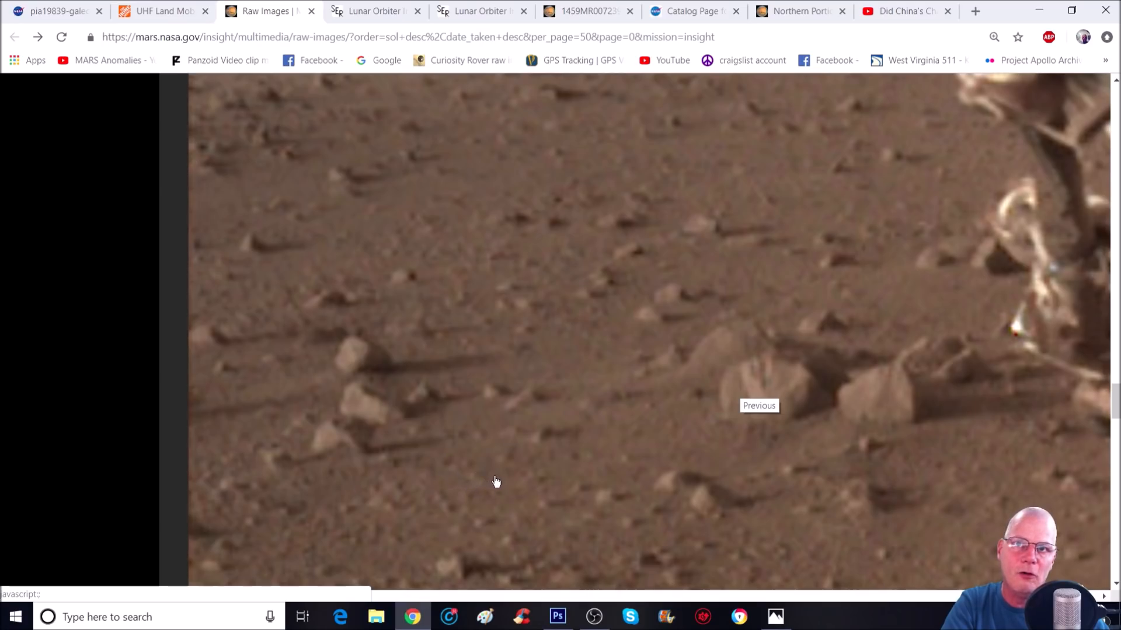
pyautogui.moveTo(481, 440)
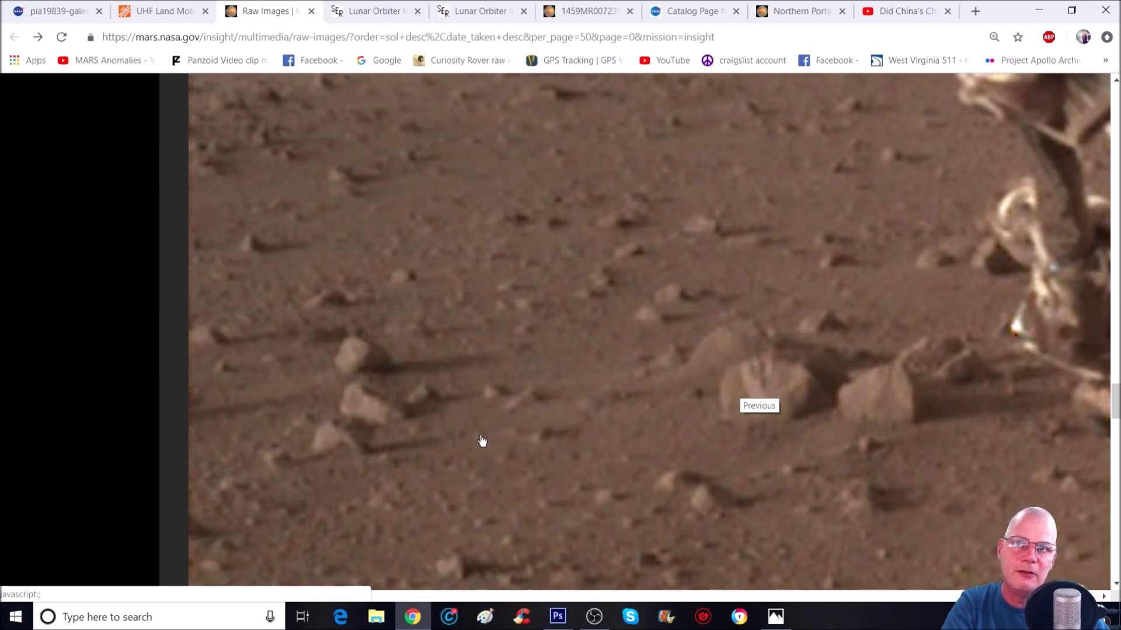
pyautogui.moveTo(372, 453)
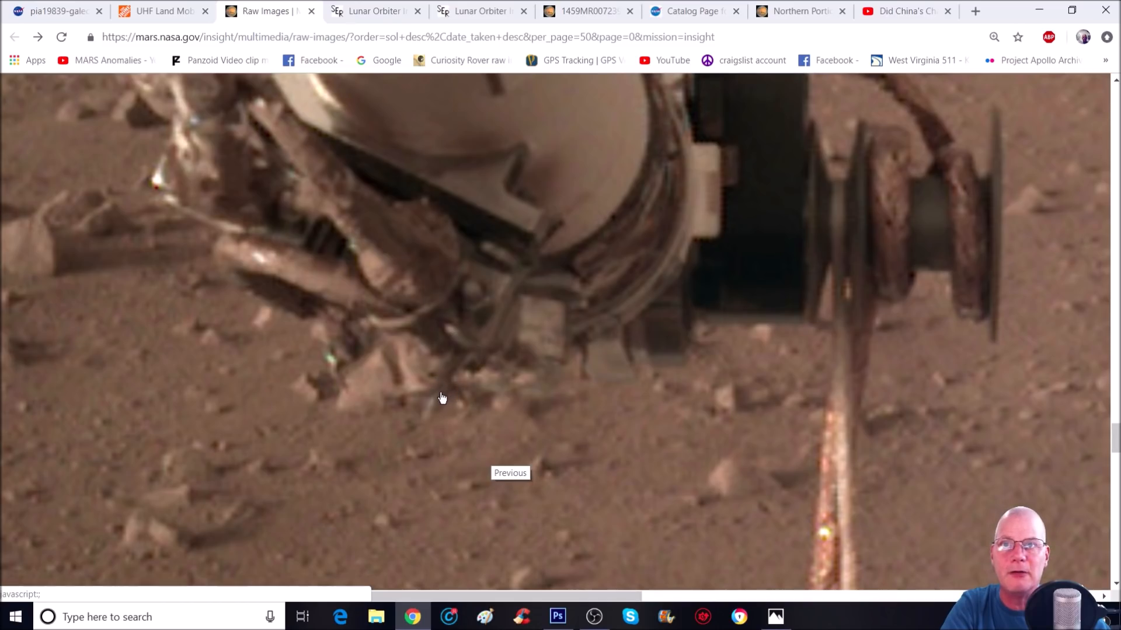
pyautogui.moveTo(445, 396)
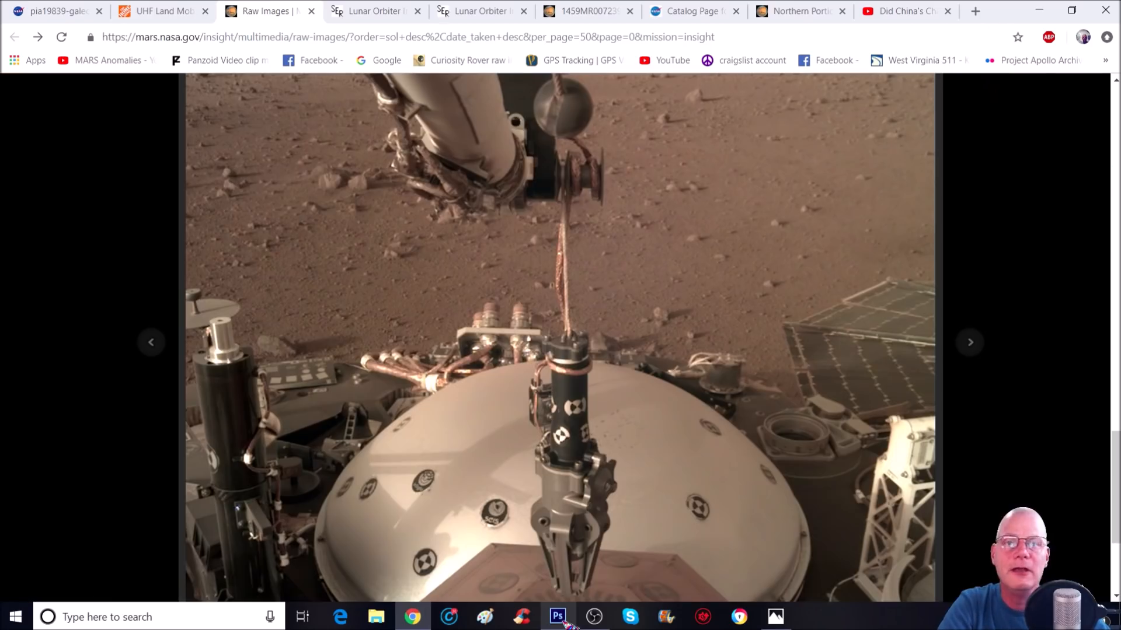
# - Switch to Photoshop and paint two yellow strokes around the bright speck beneath the arm
pyautogui.click(557, 617)
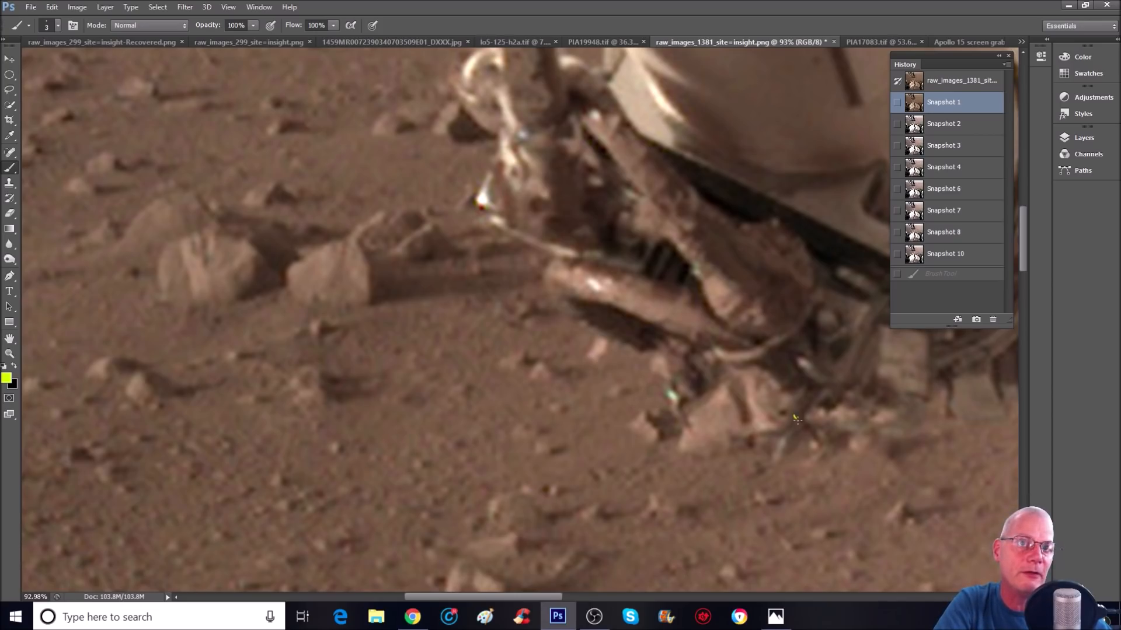
pyautogui.moveTo(795, 418); pyautogui.dragTo(779, 459)
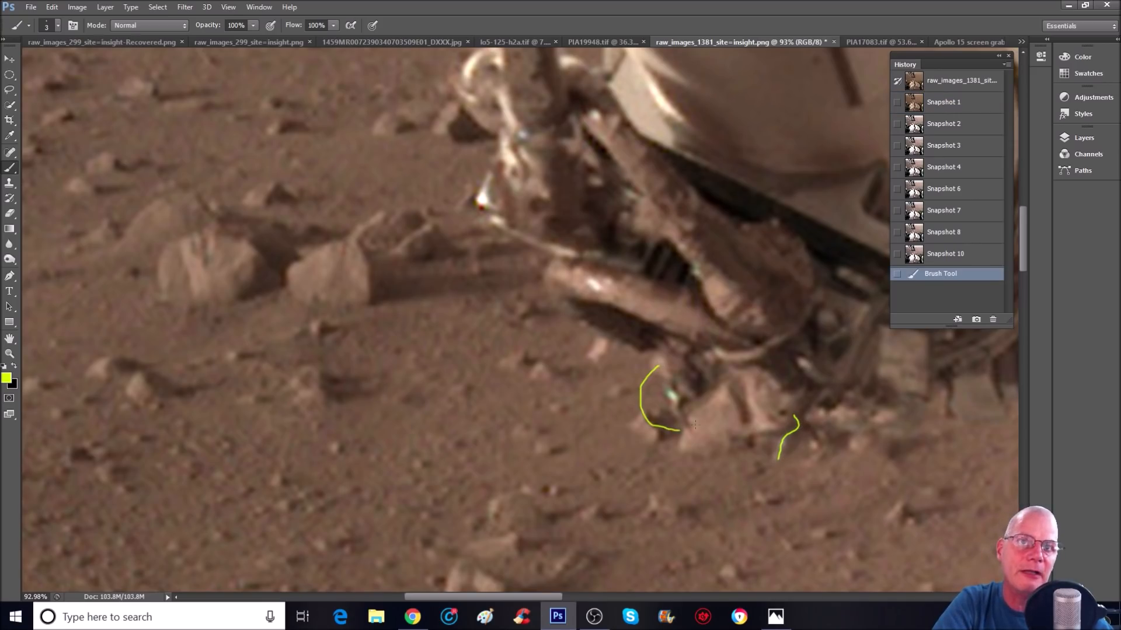
pyautogui.moveTo(650, 368); pyautogui.dragTo(668, 436)
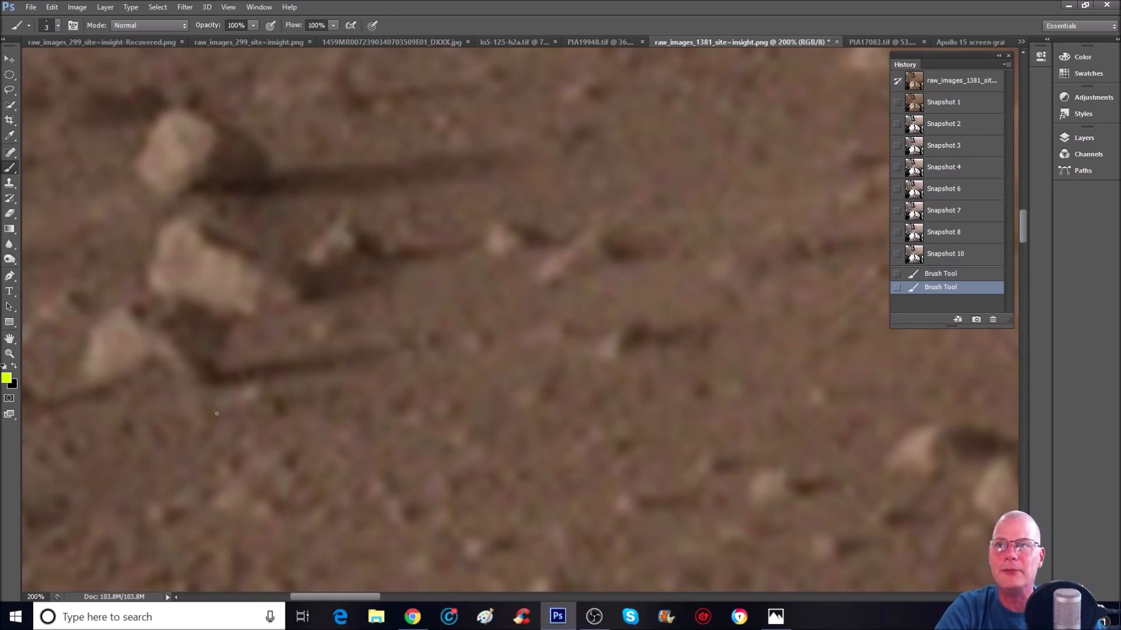
# - Trace a long yellow outline around the suspected object among the pebbles and shadows
pyautogui.moveTo(108, 377); pyautogui.dragTo(211, 432)
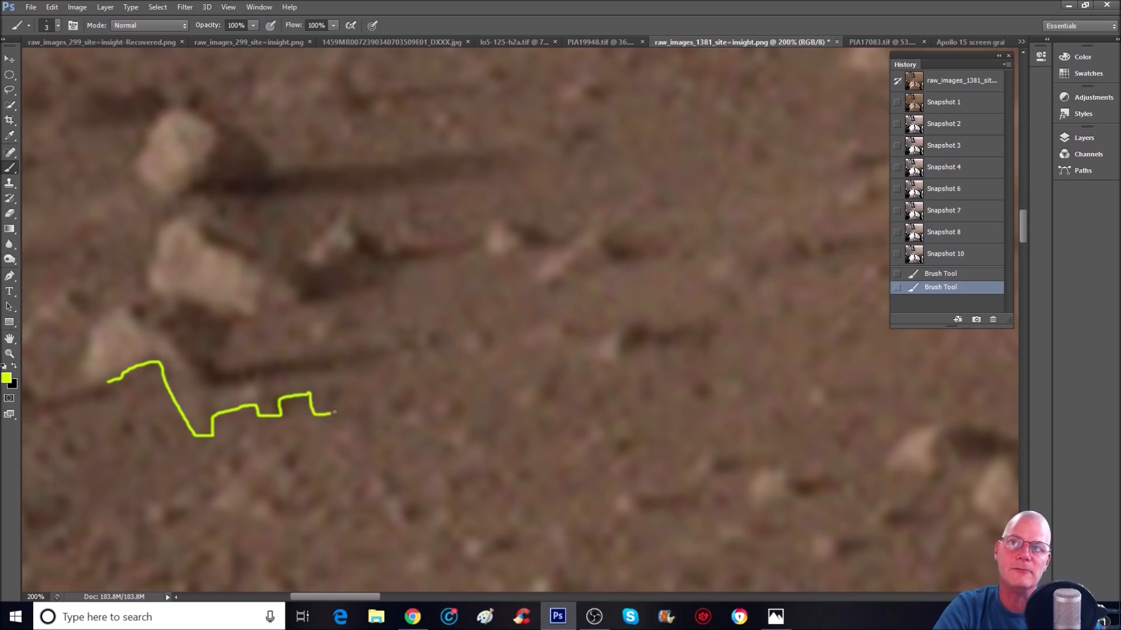
pyautogui.moveTo(332, 411); pyautogui.dragTo(418, 436)
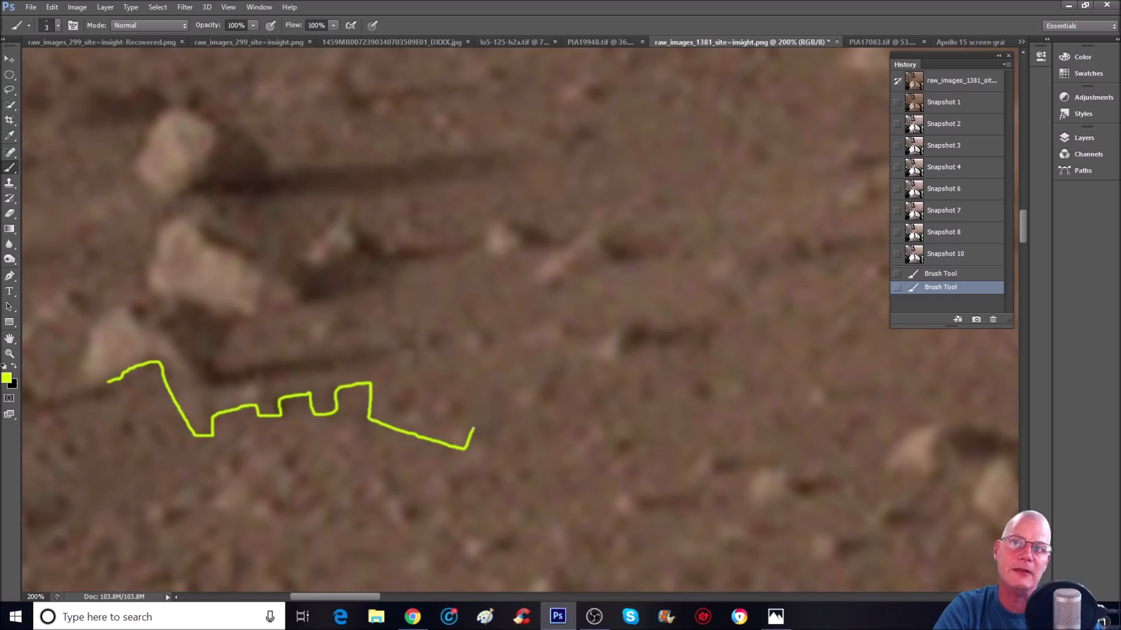
pyautogui.moveTo(472, 436); pyautogui.dragTo(522, 404)
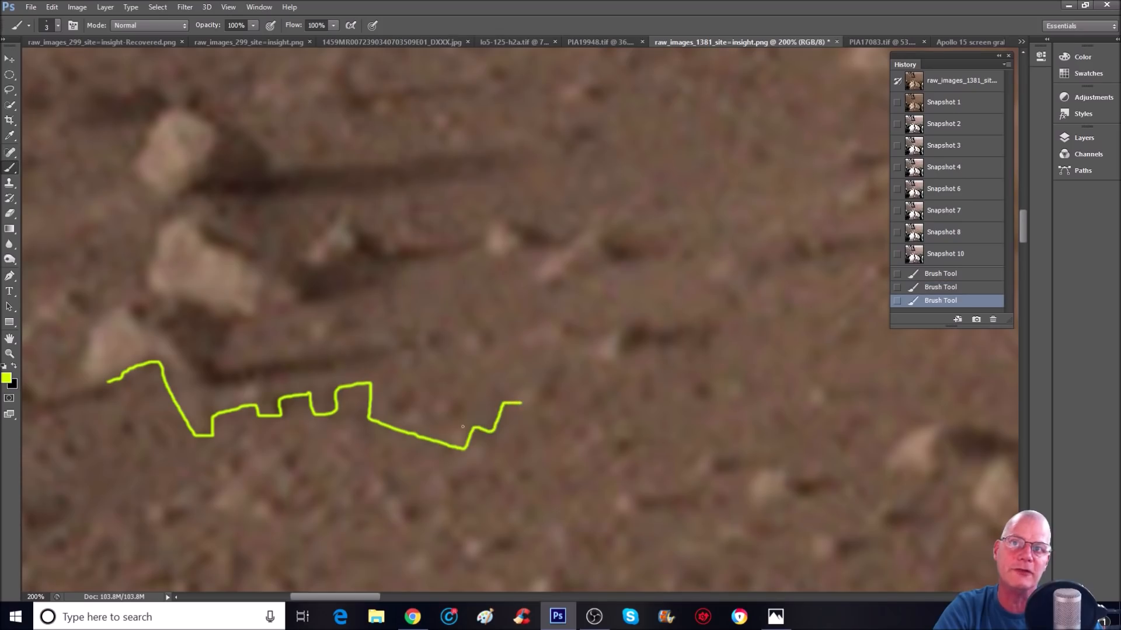
pyautogui.moveTo(486, 429); pyautogui.dragTo(521, 400)
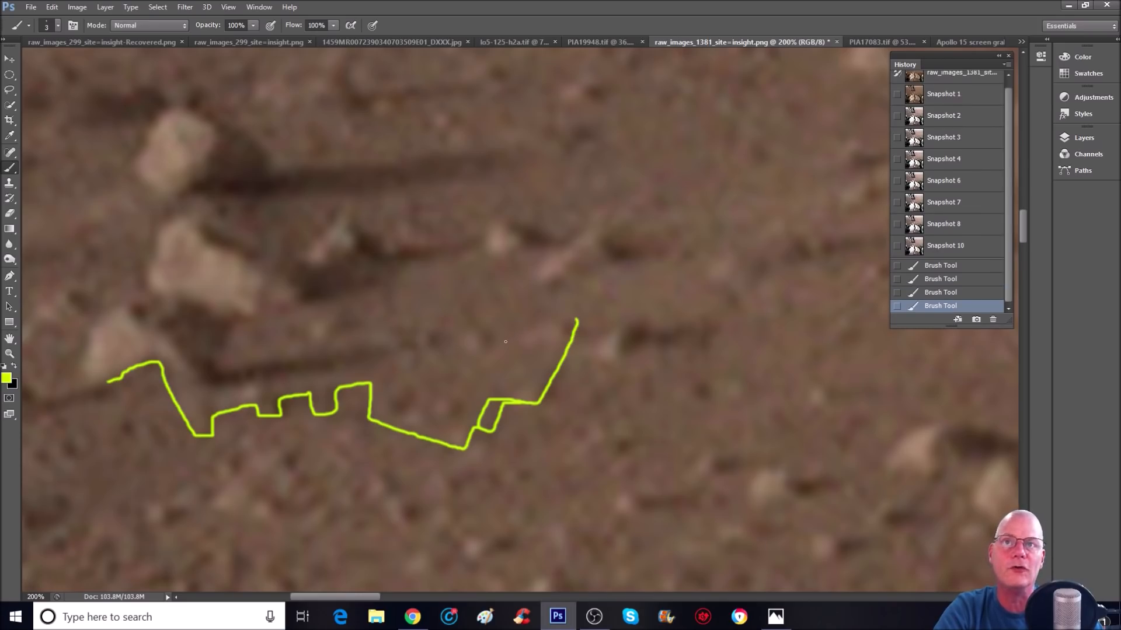
pyautogui.moveTo(486, 343); pyautogui.dragTo(572, 386)
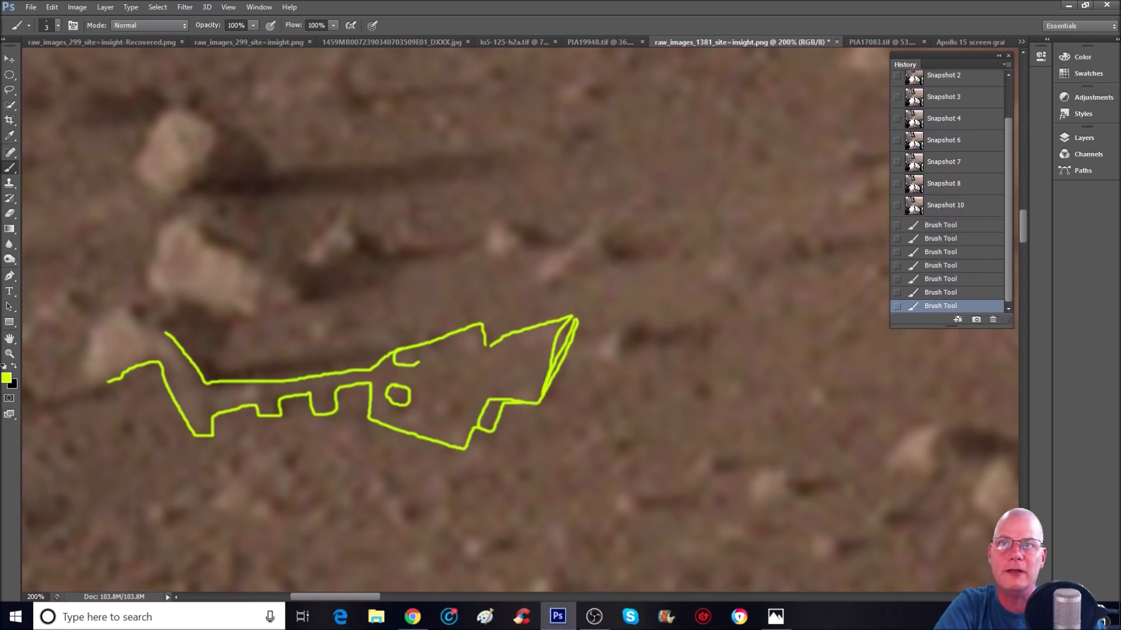
pyautogui.moveTo(429, 401); pyautogui.dragTo(446, 421)
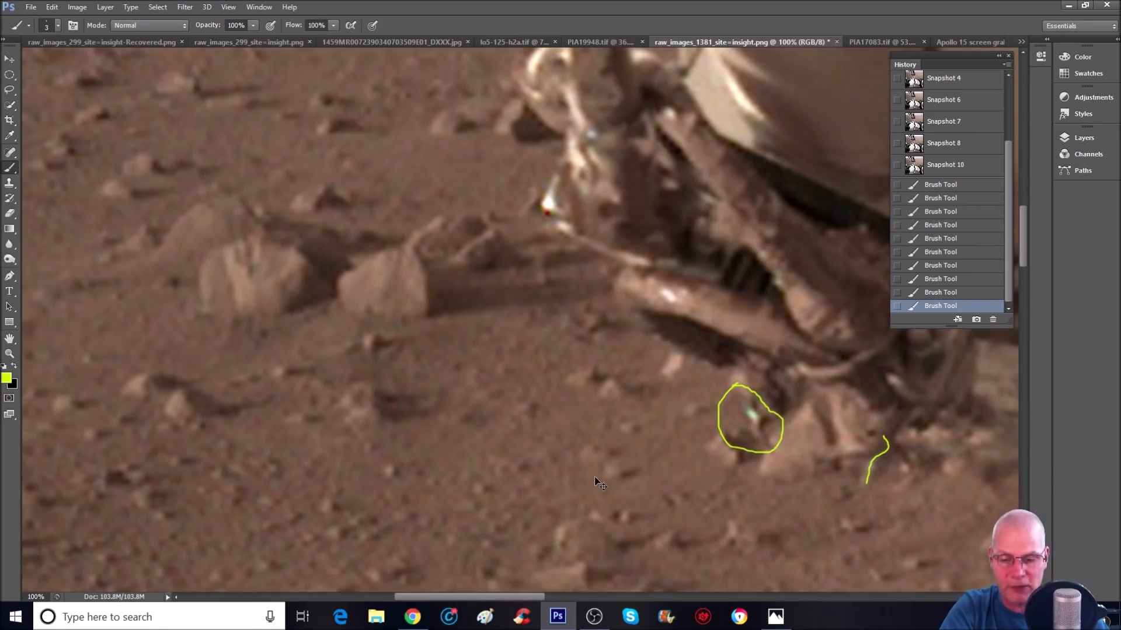
pyautogui.click(943, 123)
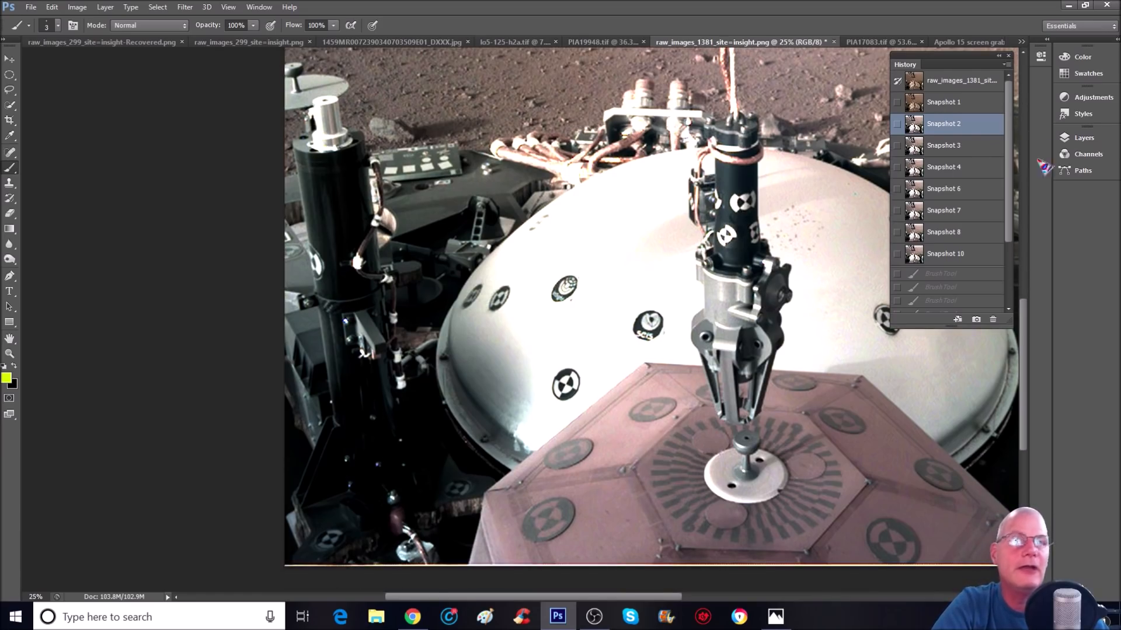
pyautogui.click(943, 102)
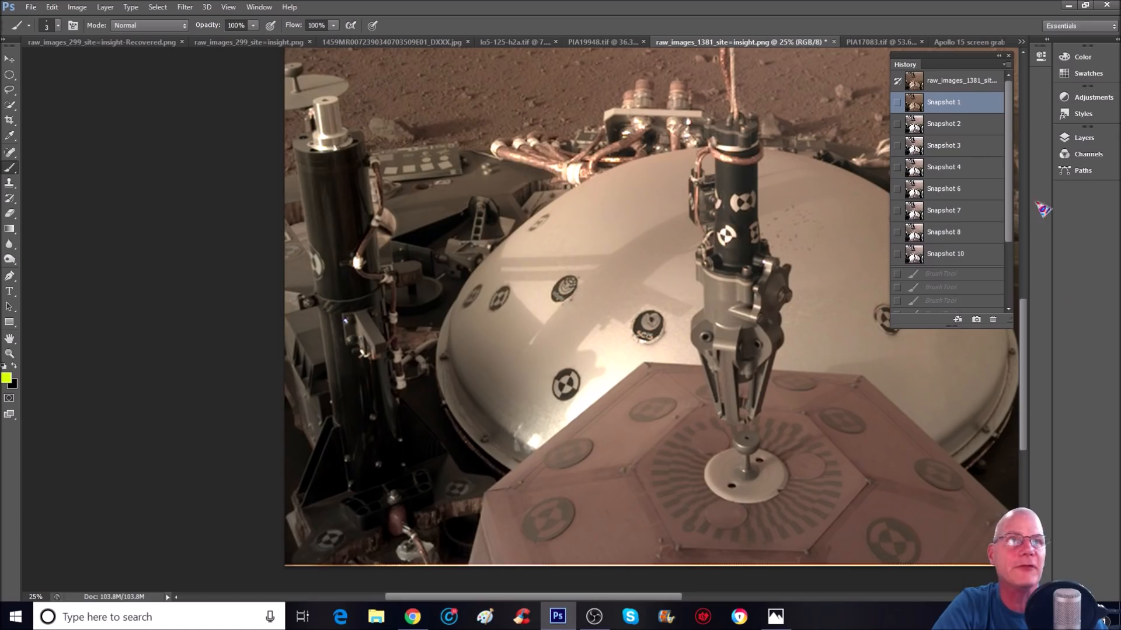
pyautogui.click(943, 123)
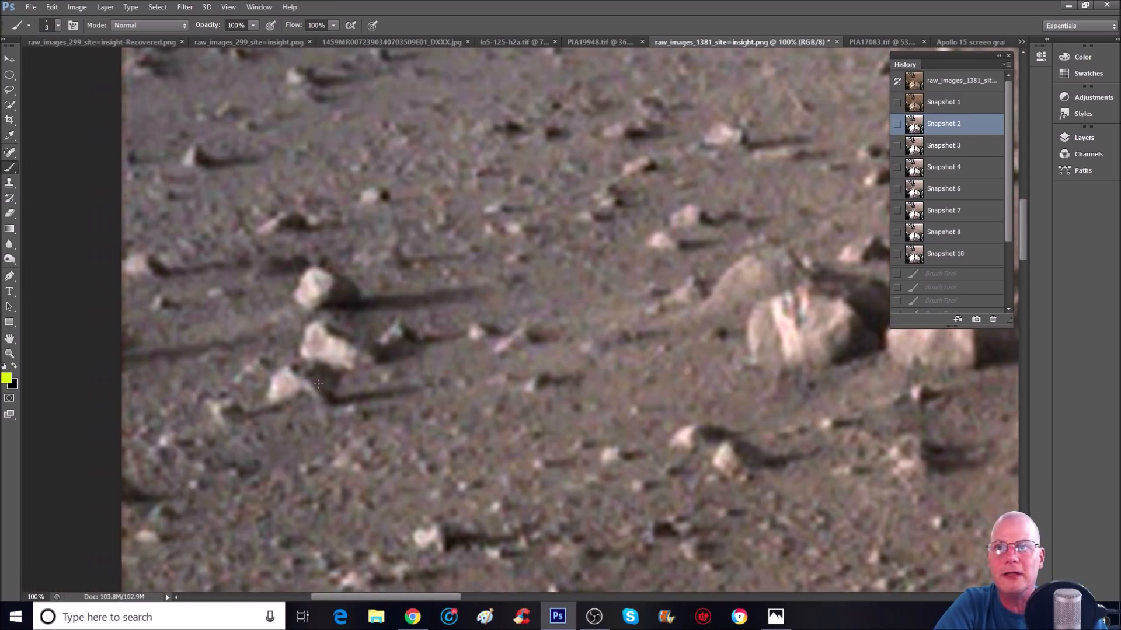
# - Trace a long jagged yellow outline along the ground beneath the small rocks
pyautogui.moveTo(225, 411); pyautogui.dragTo(218, 439)
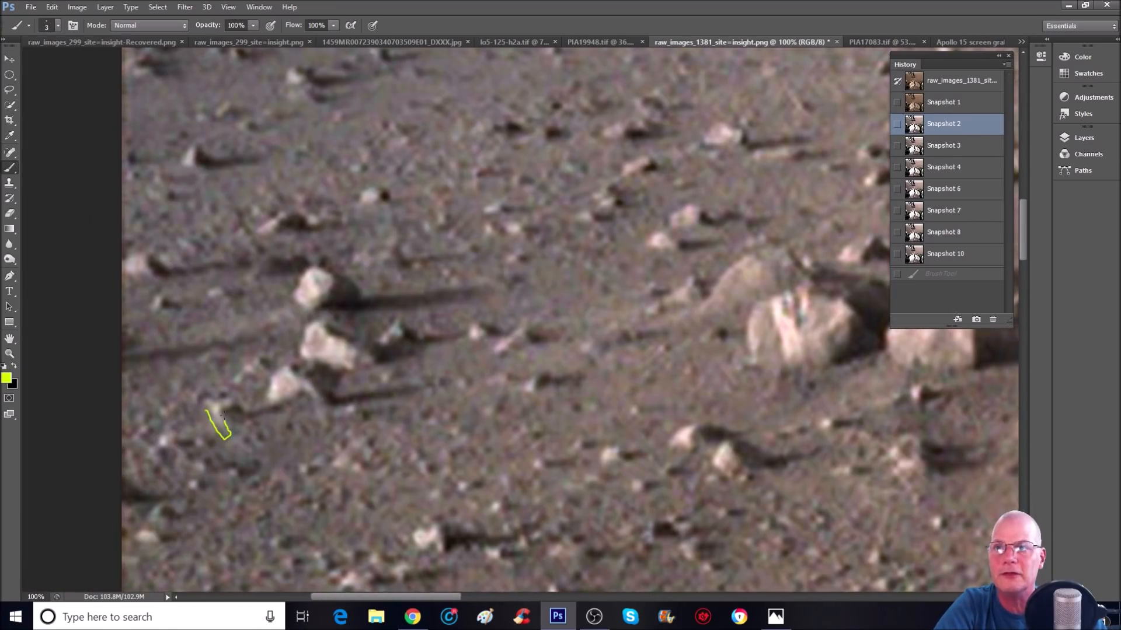
pyautogui.moveTo(229, 414); pyautogui.dragTo(293, 406)
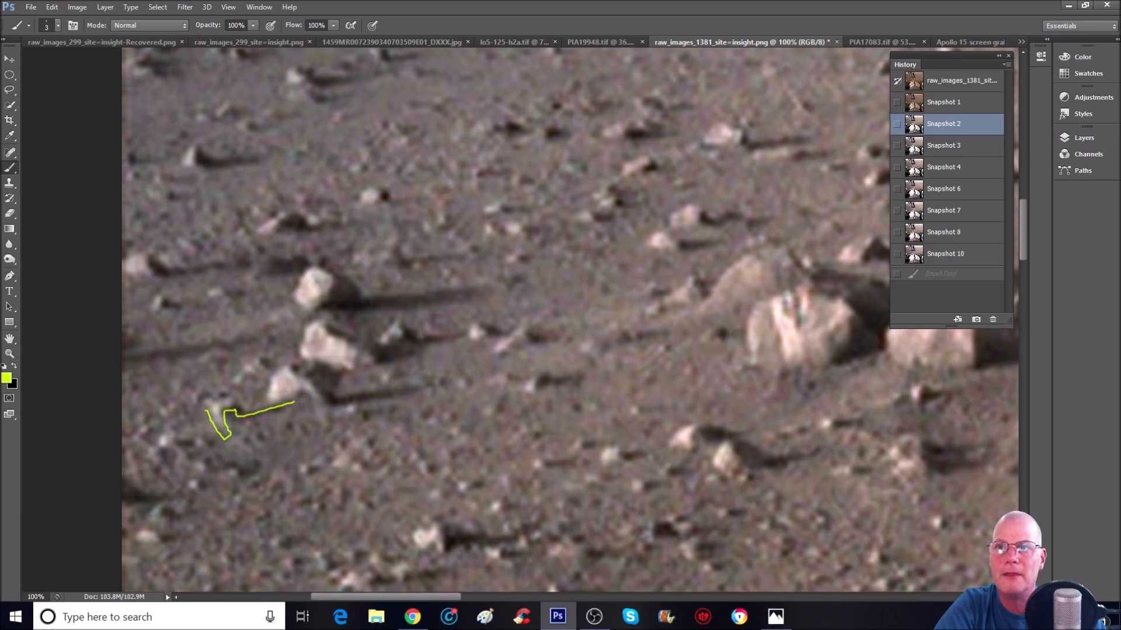
pyautogui.moveTo(293, 404); pyautogui.dragTo(322, 421)
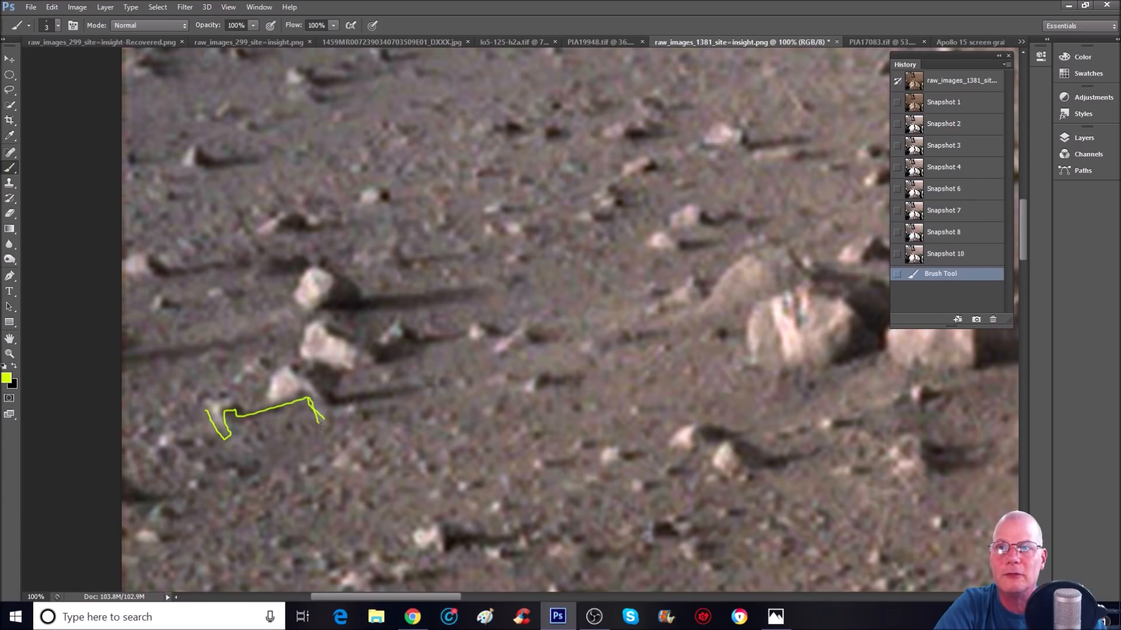
pyautogui.moveTo(319, 411); pyautogui.dragTo(346, 421)
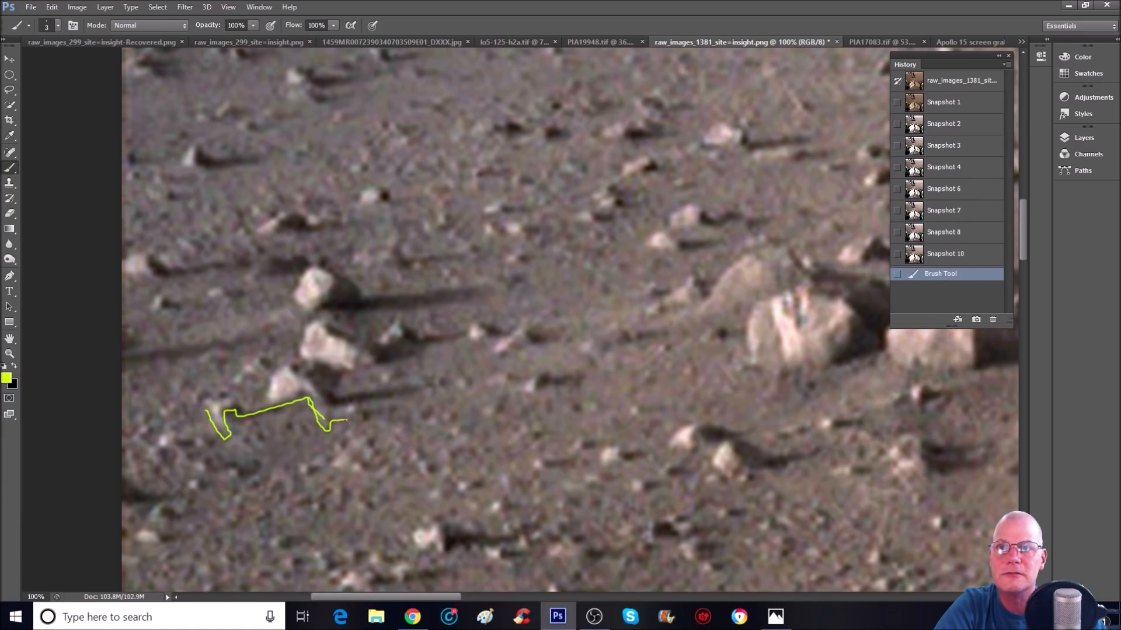
pyautogui.moveTo(343, 420); pyautogui.dragTo(371, 415)
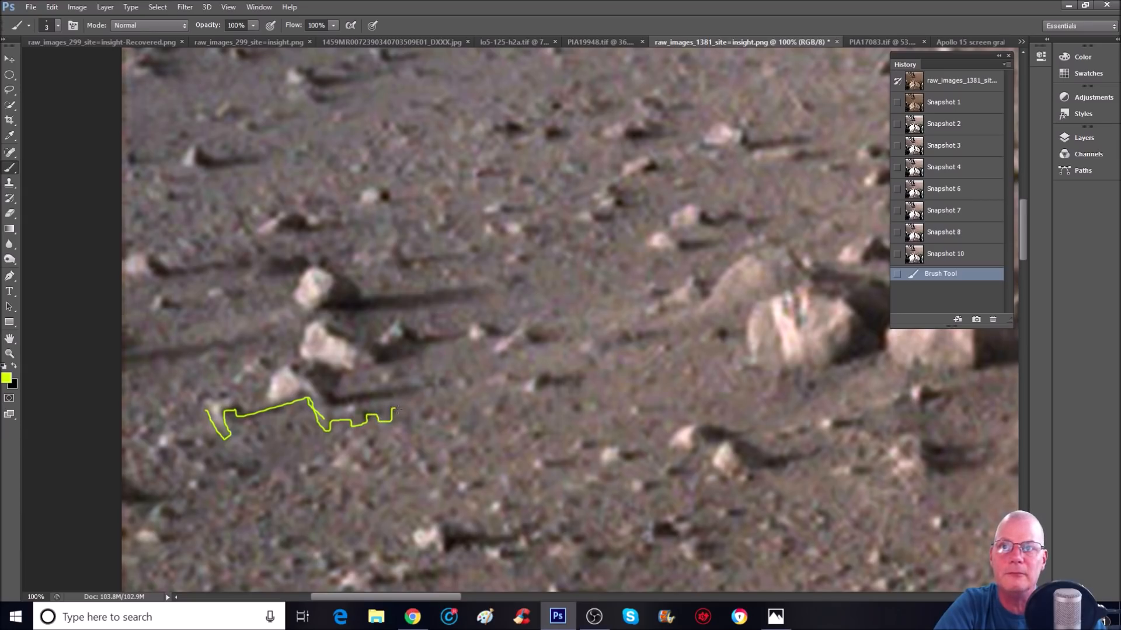
pyautogui.moveTo(393, 413); pyautogui.dragTo(429, 427)
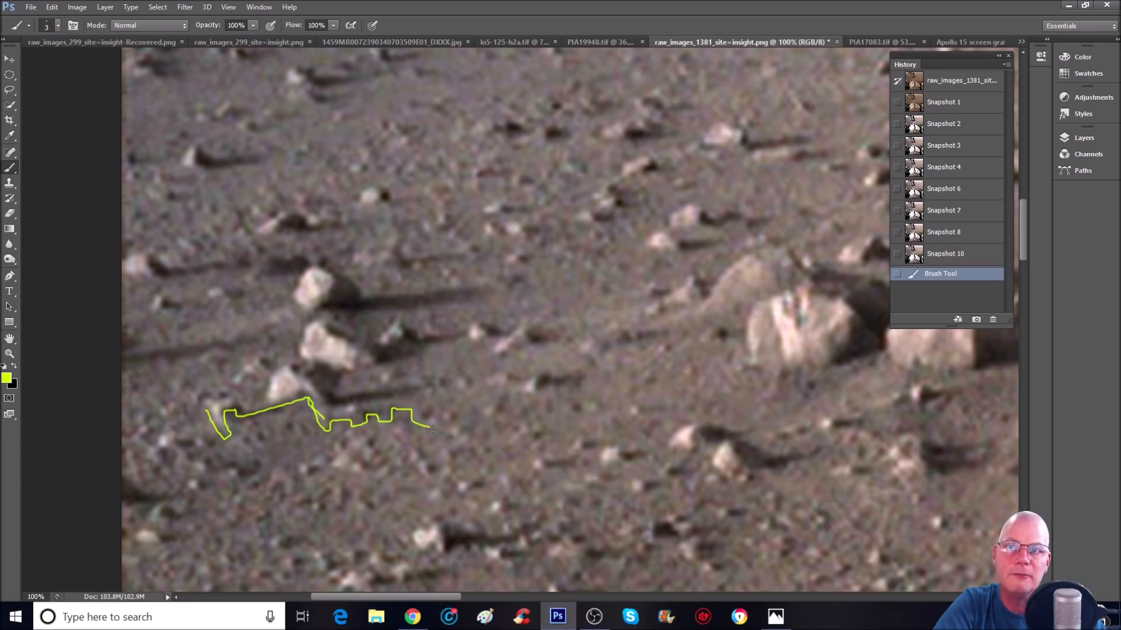
pyautogui.moveTo(429, 425); pyautogui.dragTo(468, 432)
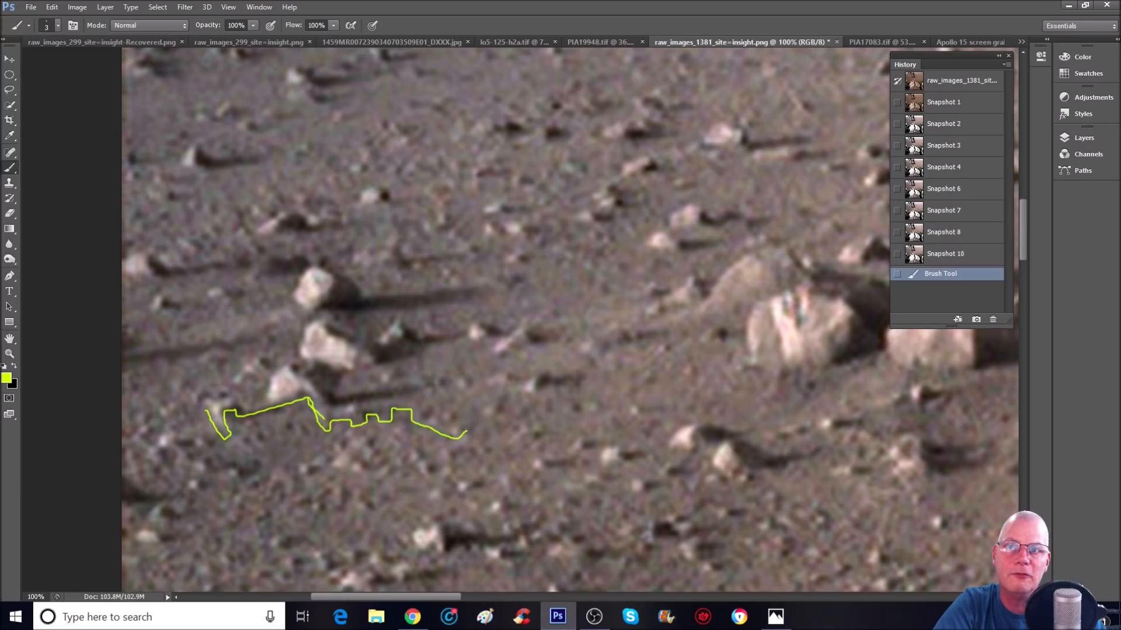
pyautogui.click(463, 429)
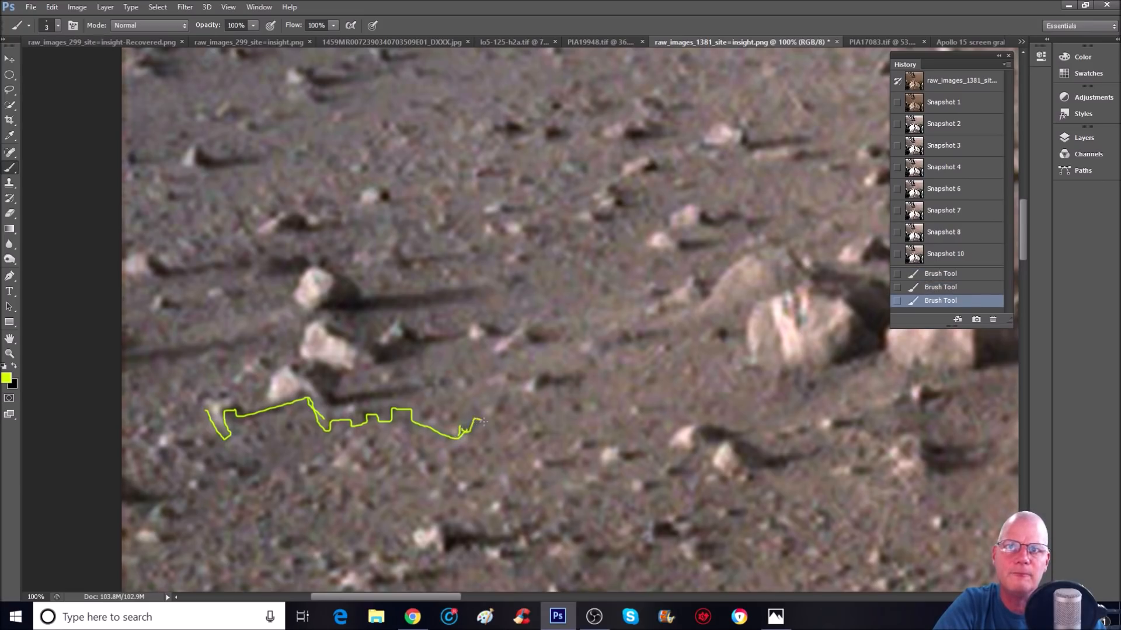
pyautogui.moveTo(464, 429); pyautogui.dragTo(511, 392)
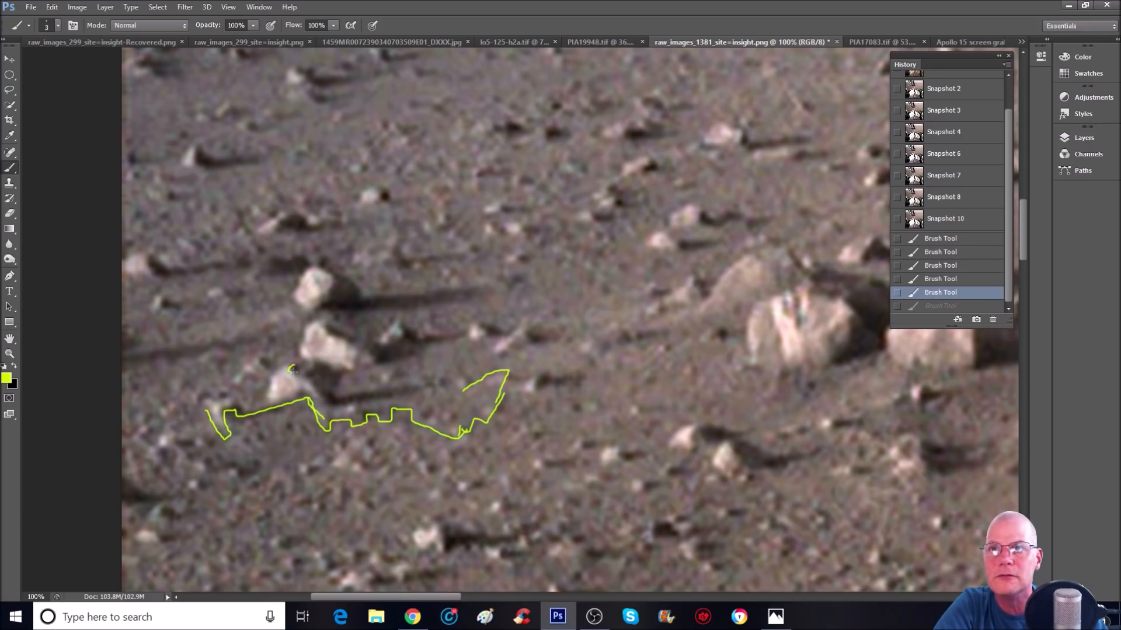
# - Add a curved outline beside the larger rocks, a loop below, and a T shape in the circled object
pyautogui.click(290, 371)
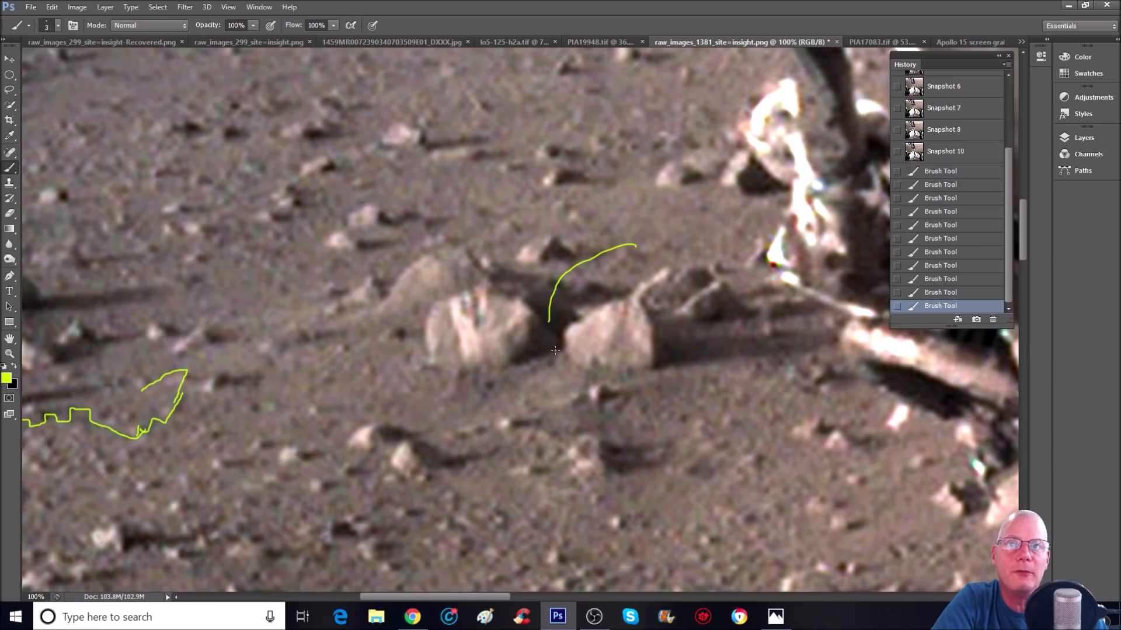
pyautogui.moveTo(561, 353); pyautogui.dragTo(515, 411)
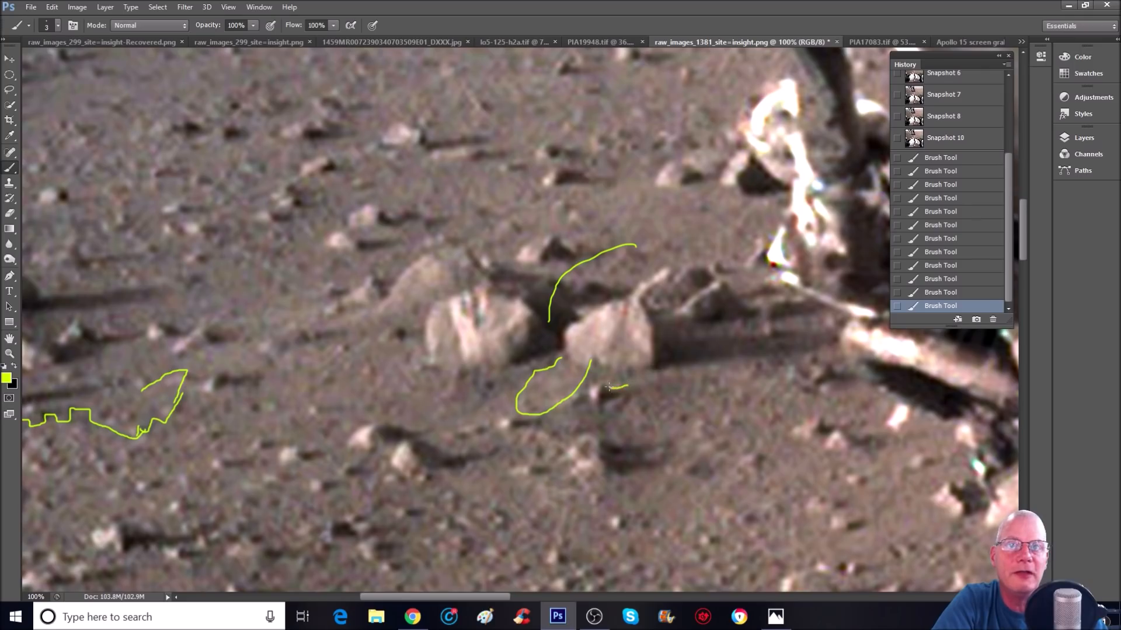
pyautogui.moveTo(611, 385); pyautogui.dragTo(600, 408)
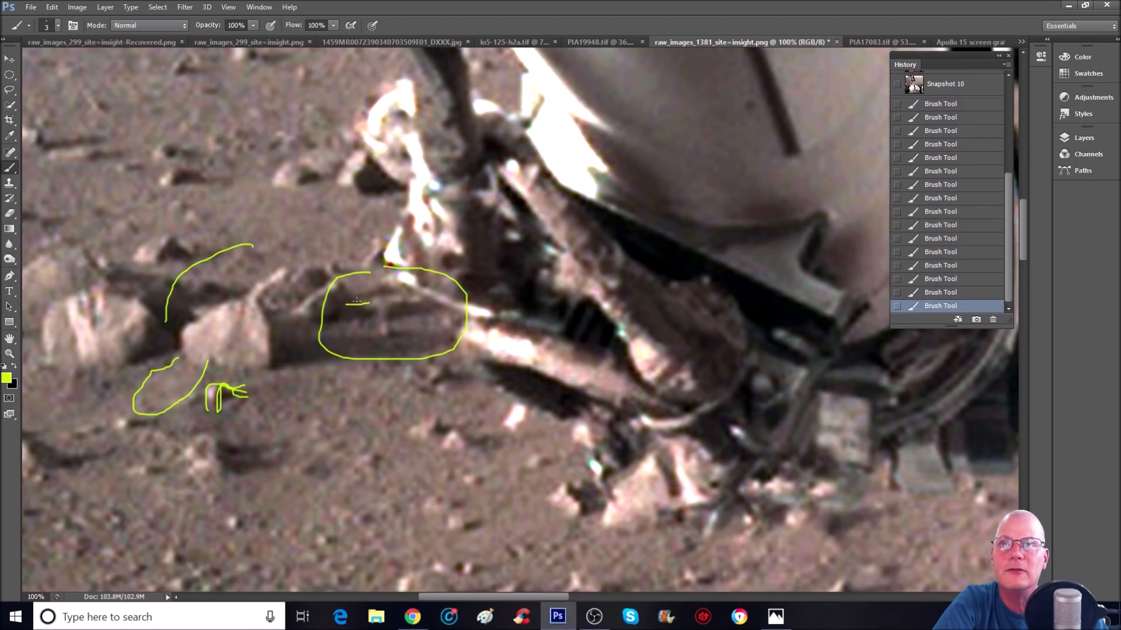
pyautogui.moveTo(351, 300); pyautogui.dragTo(375, 325)
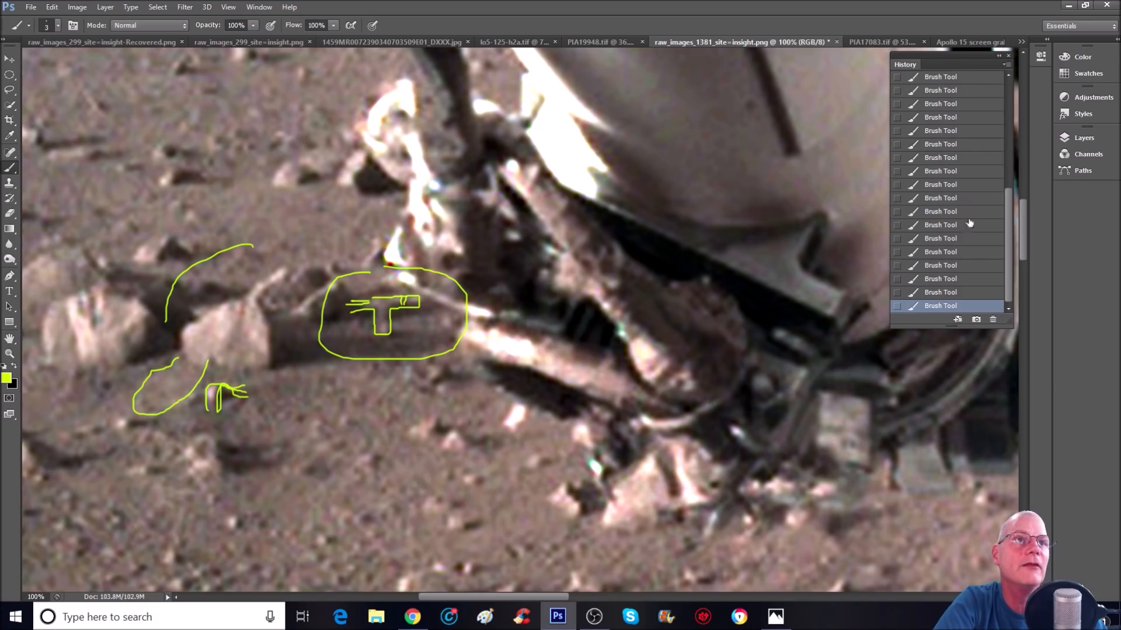
pyautogui.click(940, 157)
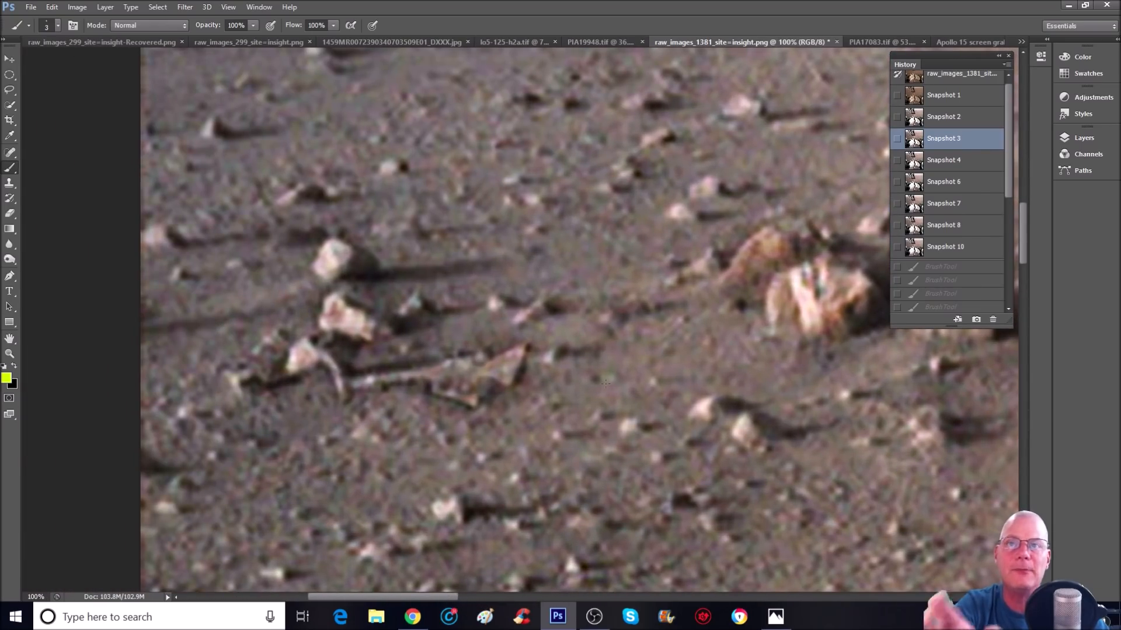
pyautogui.click(943, 94)
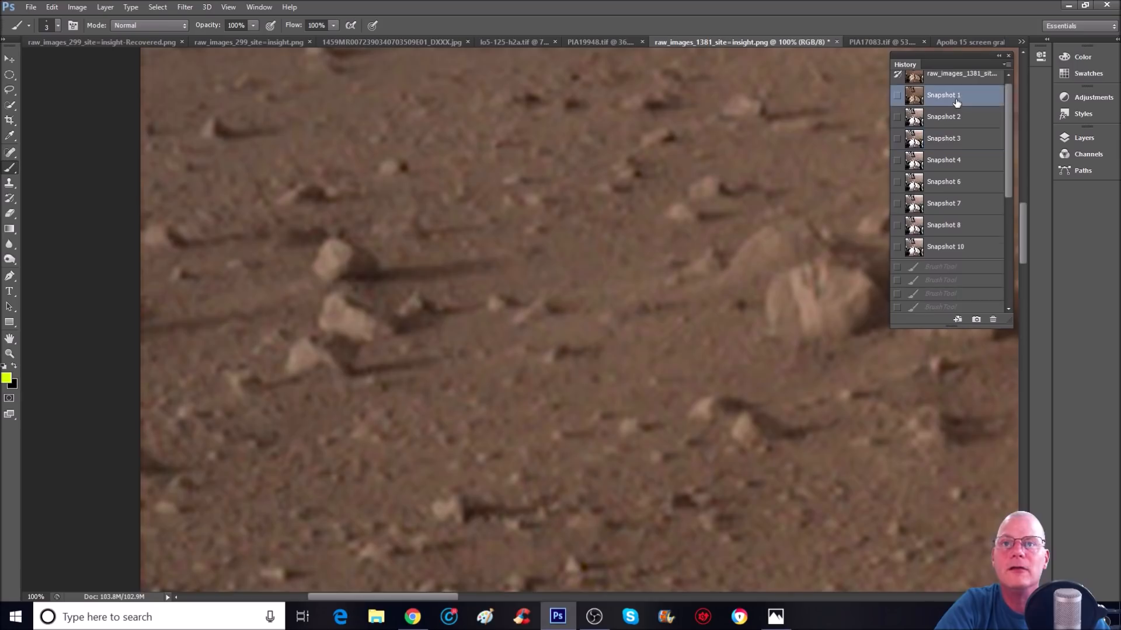
pyautogui.moveTo(254, 321); pyautogui.dragTo(350, 418)
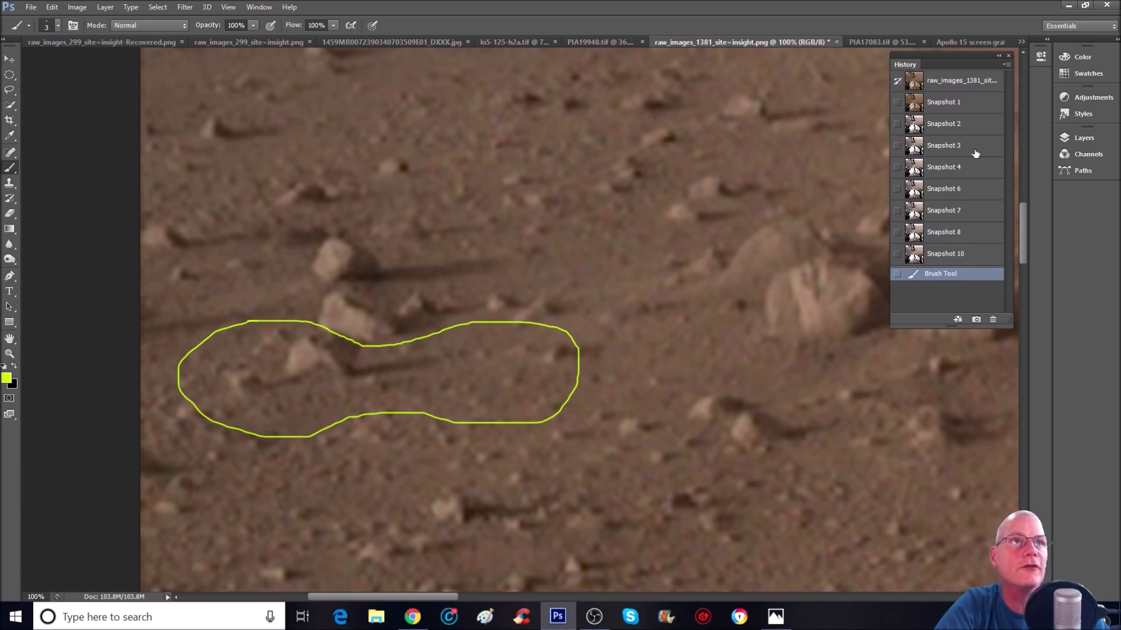
pyautogui.click(943, 145)
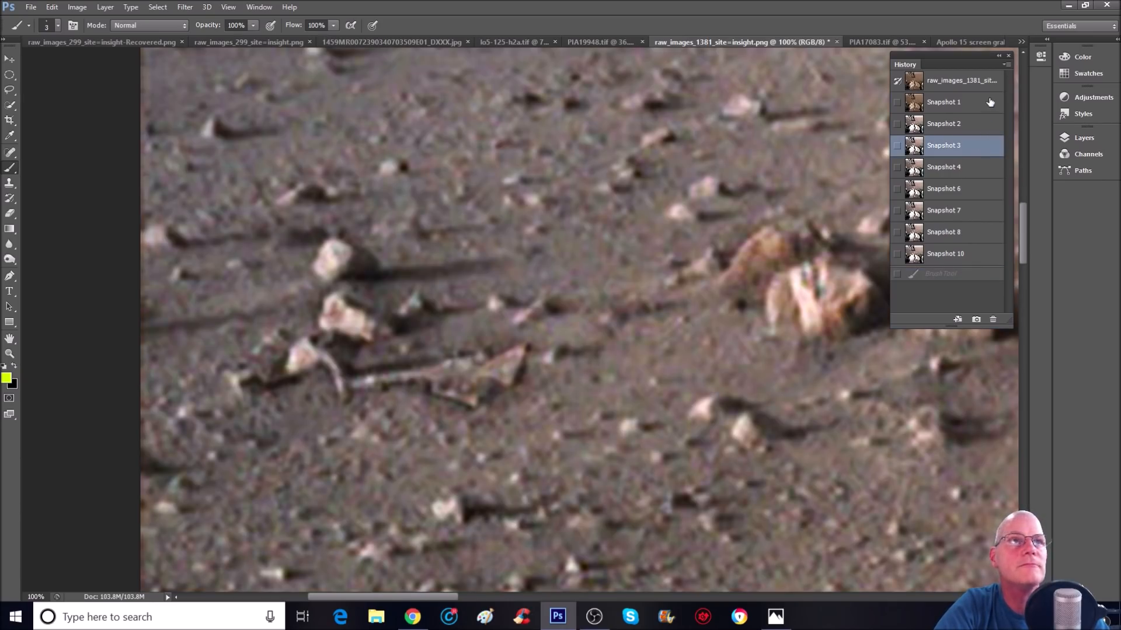
pyautogui.click(944, 102)
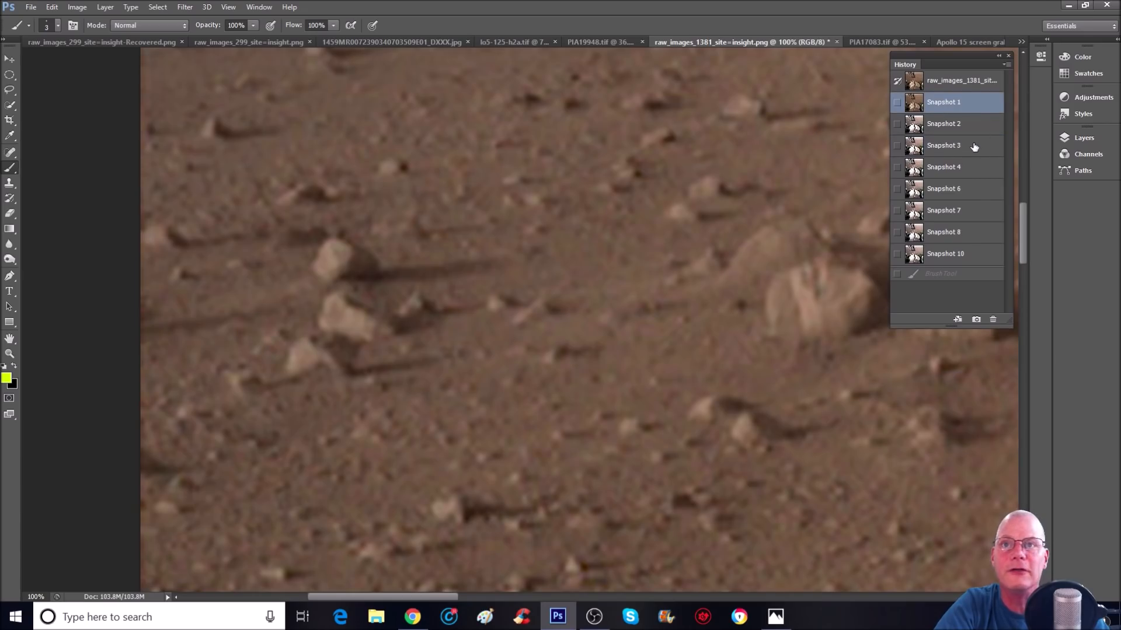
pyautogui.moveTo(976, 141)
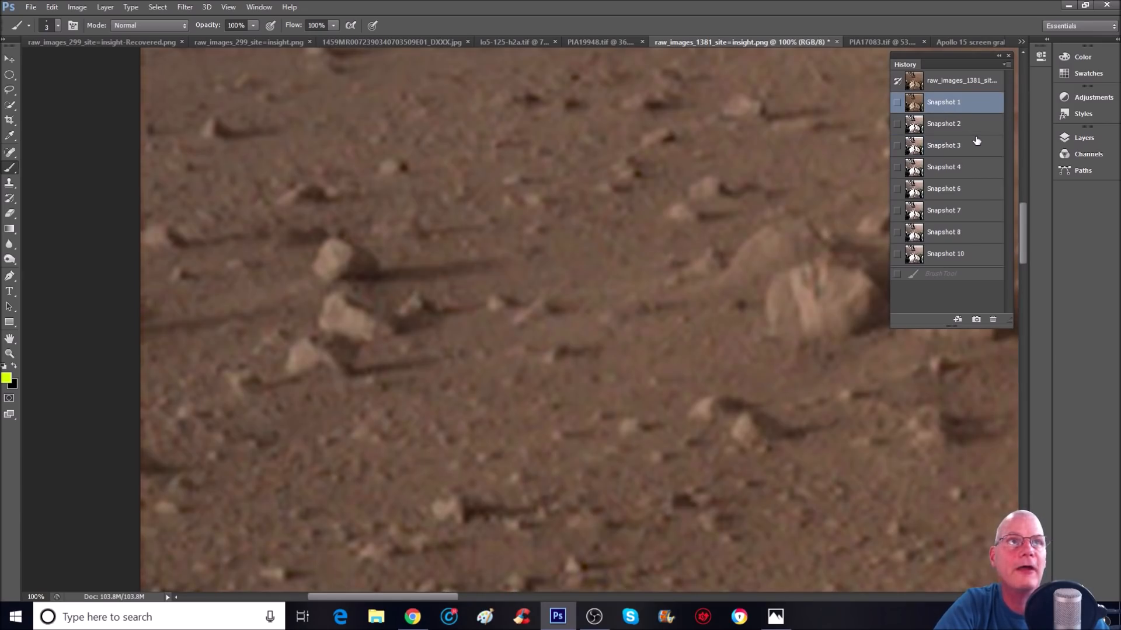
pyautogui.click(943, 145)
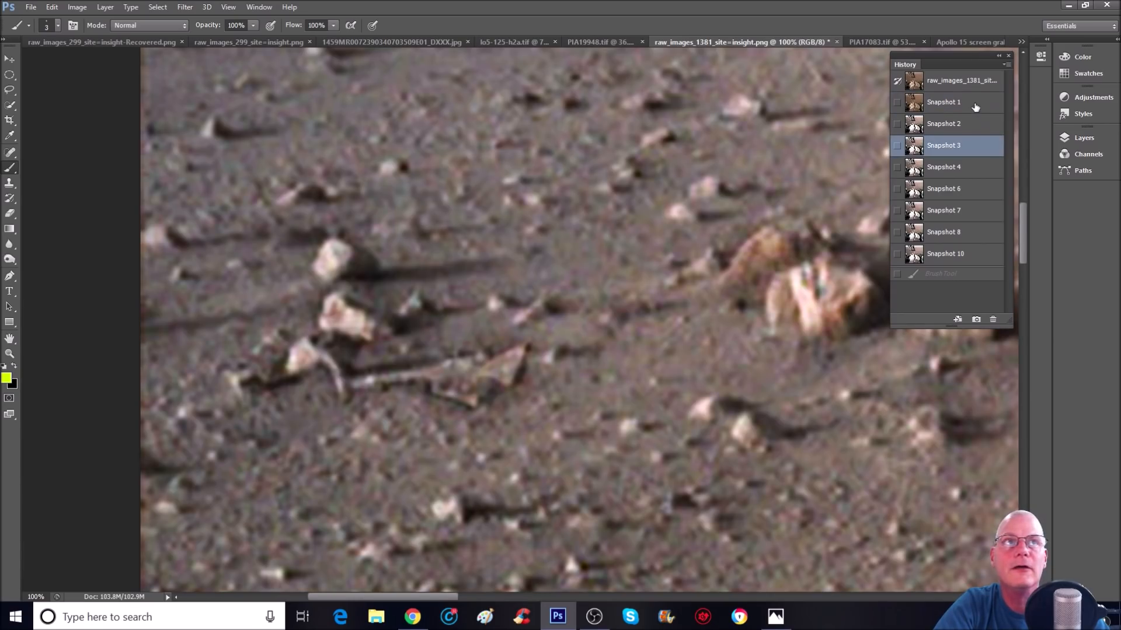
pyautogui.click(943, 102)
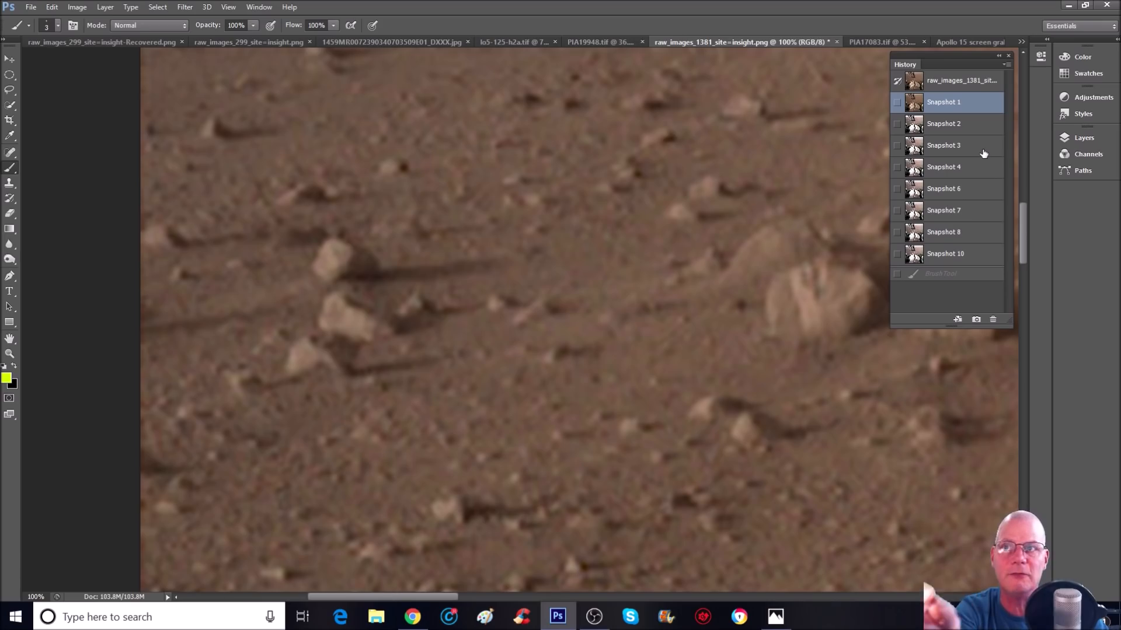
pyautogui.click(943, 146)
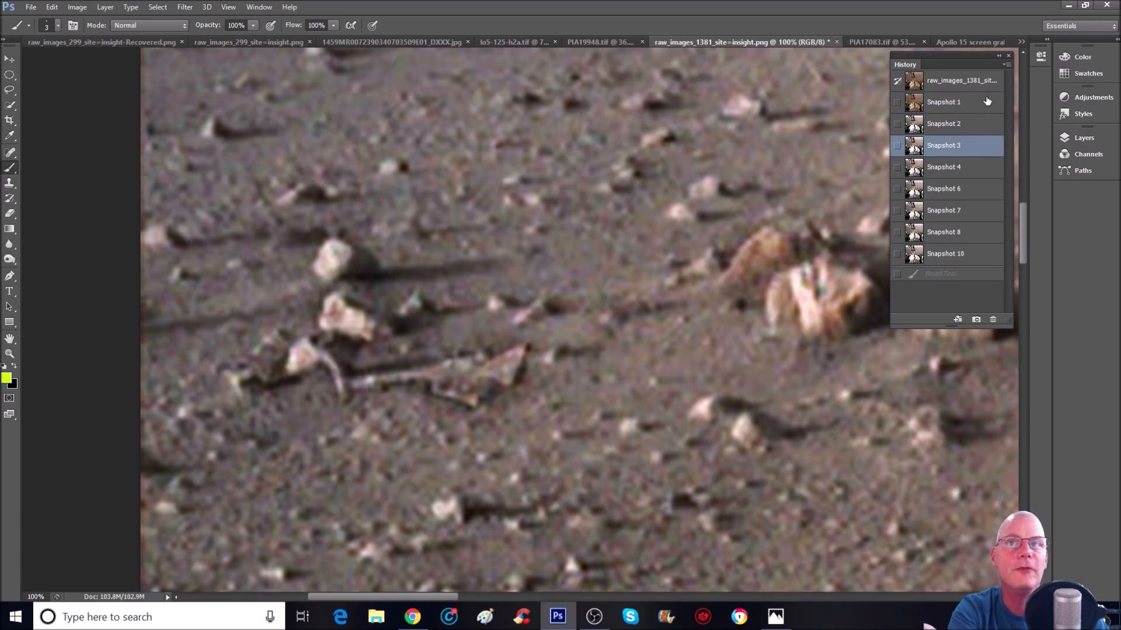
pyautogui.moveTo(418, 357)
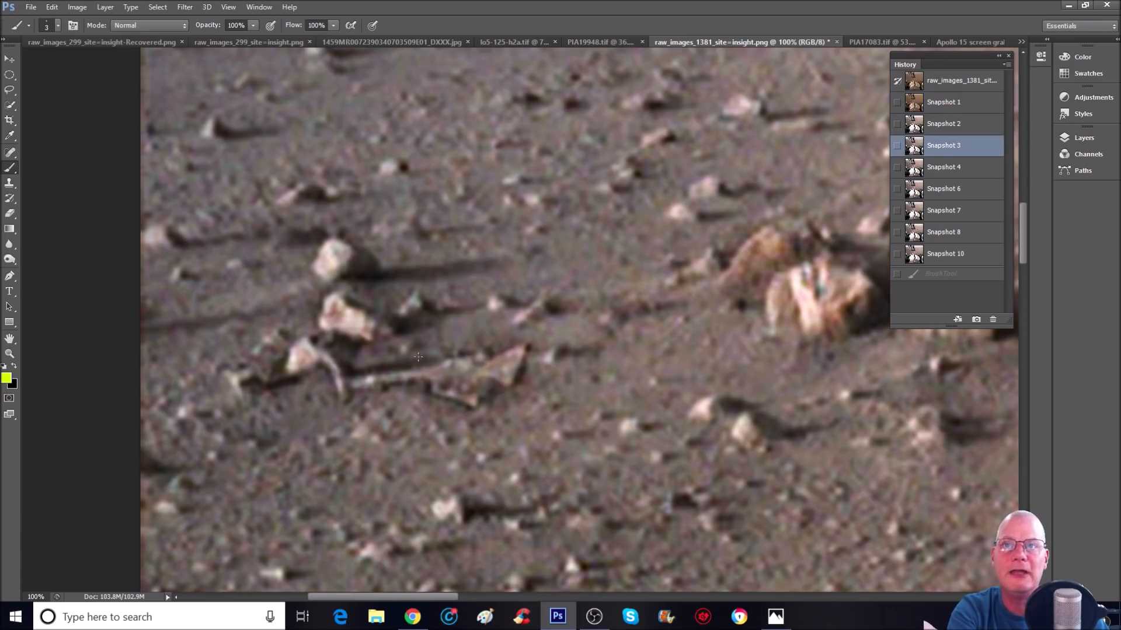
pyautogui.click(944, 210)
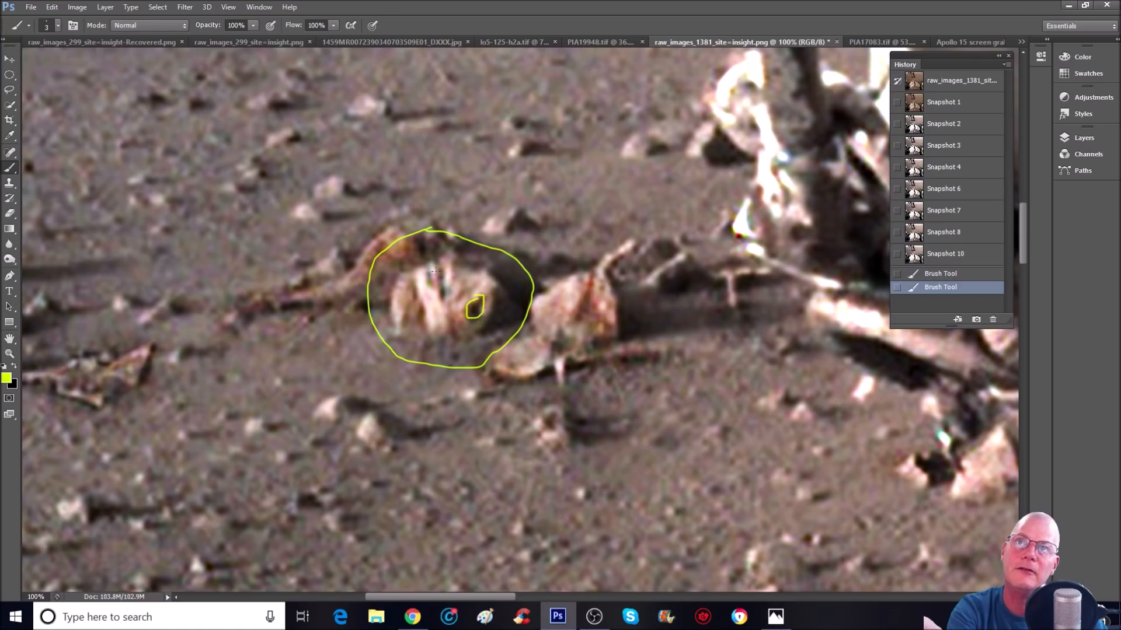
# - Draw two small yellow shapes inside the circled rock and a tall upward arrow above it
pyautogui.moveTo(436, 264); pyautogui.dragTo(437, 293)
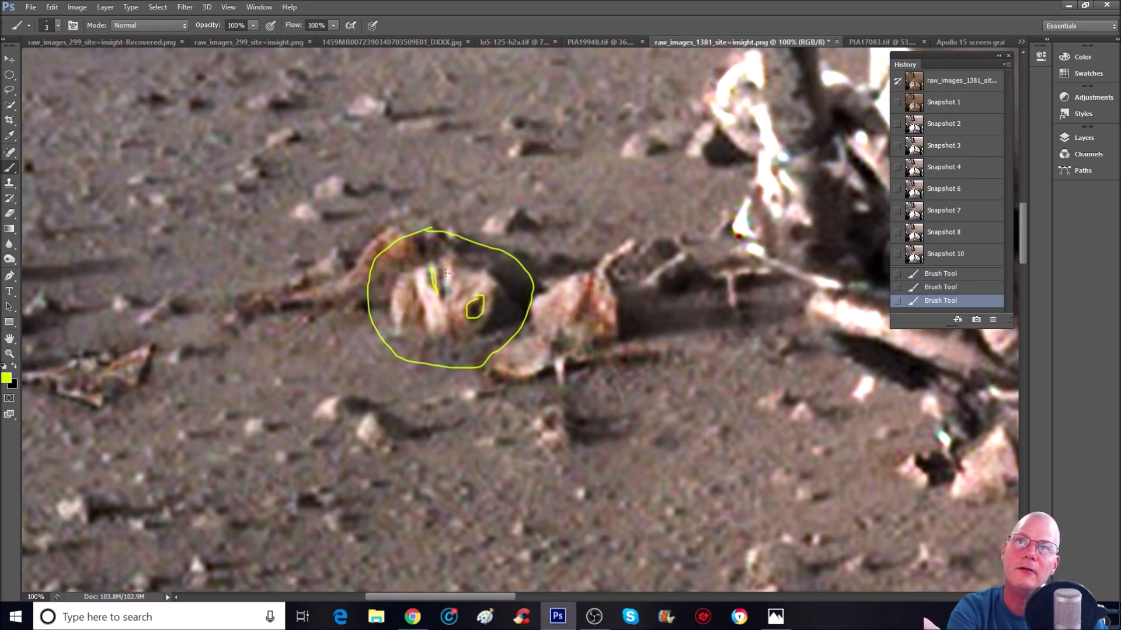
pyautogui.moveTo(440, 290); pyautogui.dragTo(494, 275)
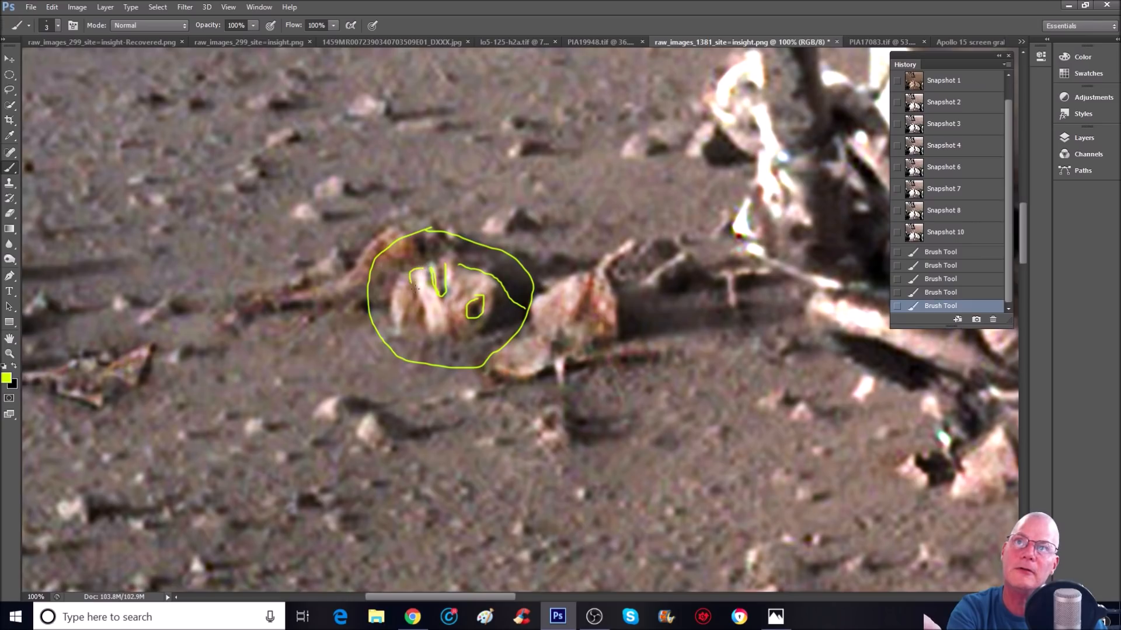
pyautogui.moveTo(449, 232); pyautogui.dragTo(450, 165)
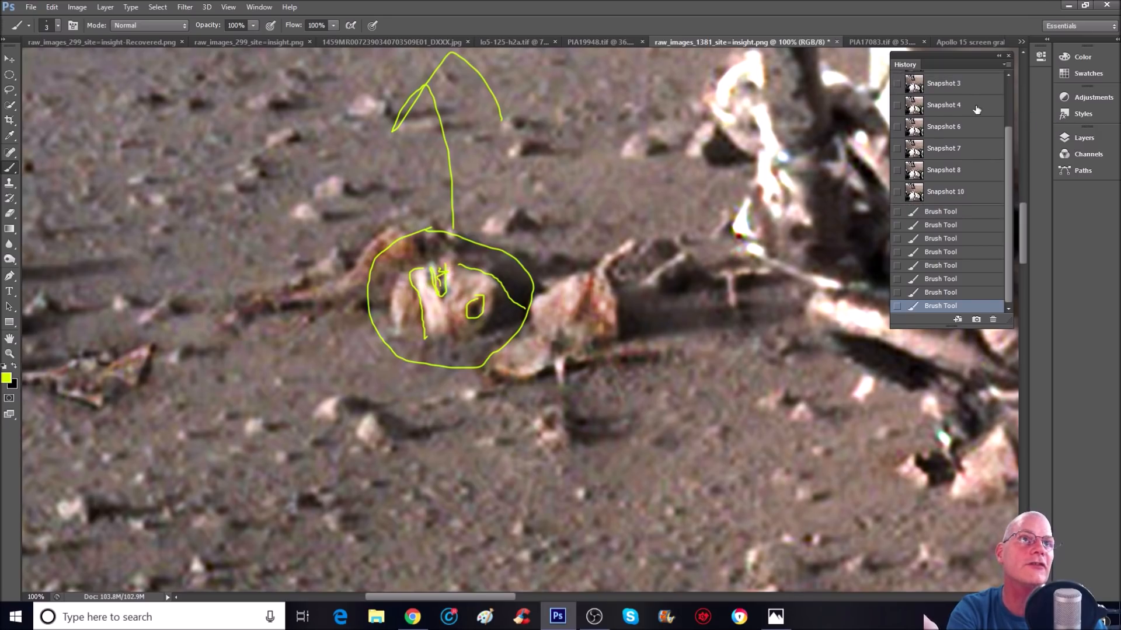
# - Flip History snapshots between the original photo and colour-corrected versions to compare
pyautogui.click(943, 148)
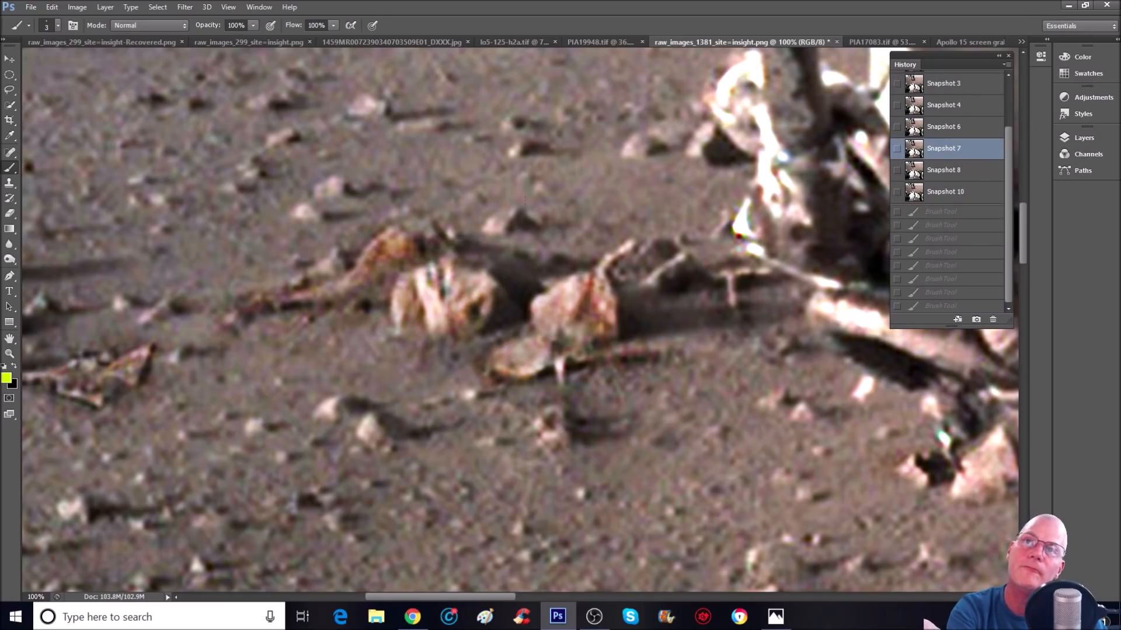
pyautogui.click(943, 83)
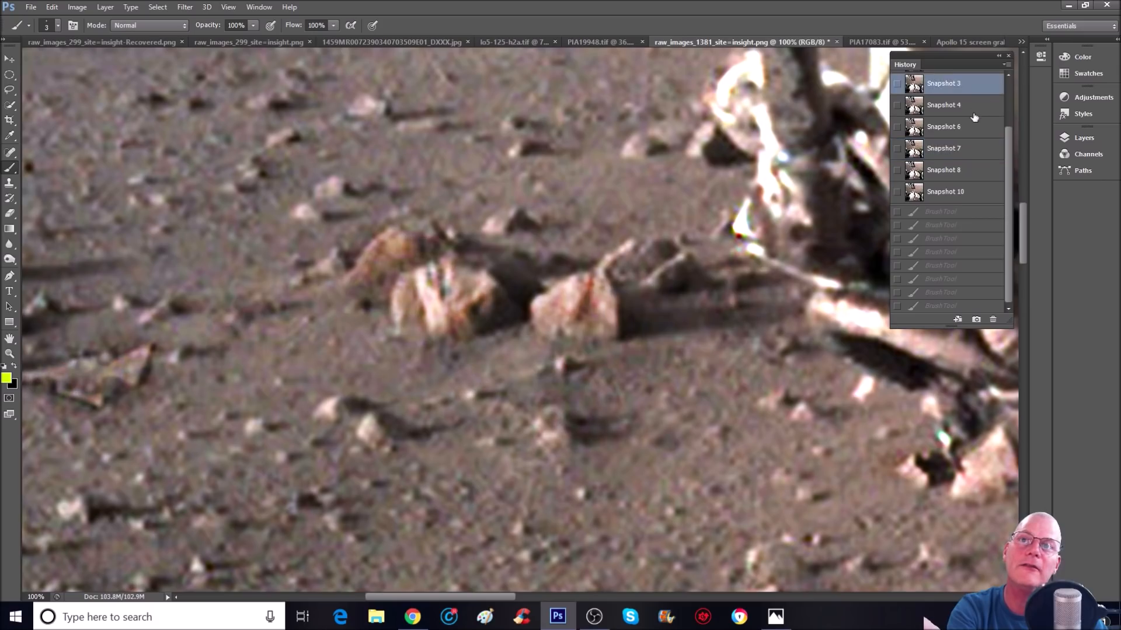
pyautogui.click(942, 102)
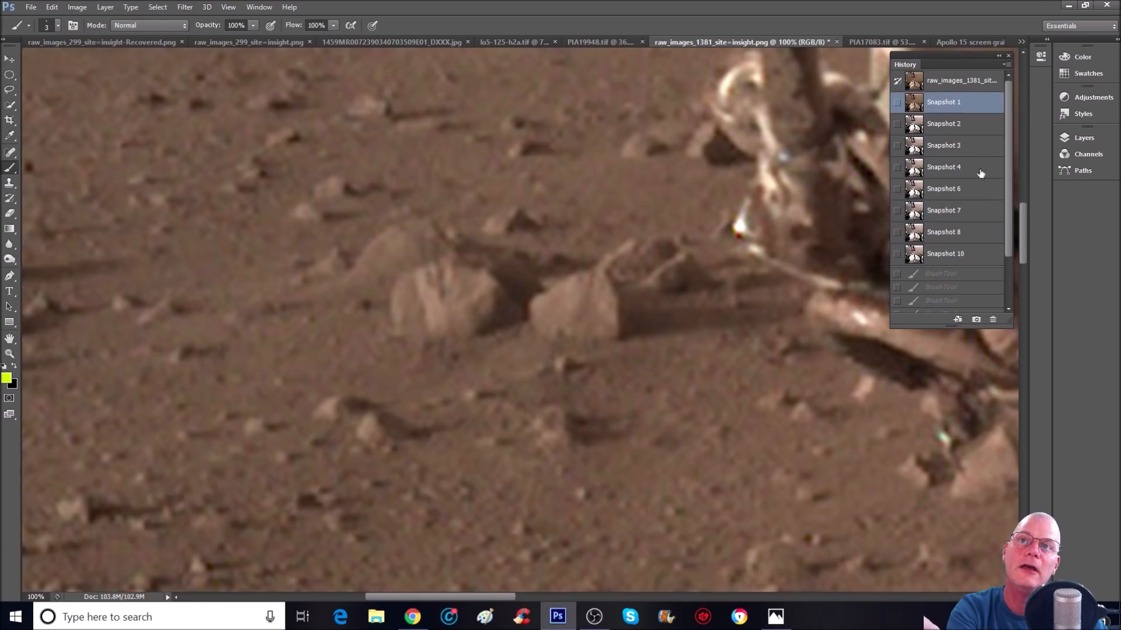
pyautogui.click(943, 188)
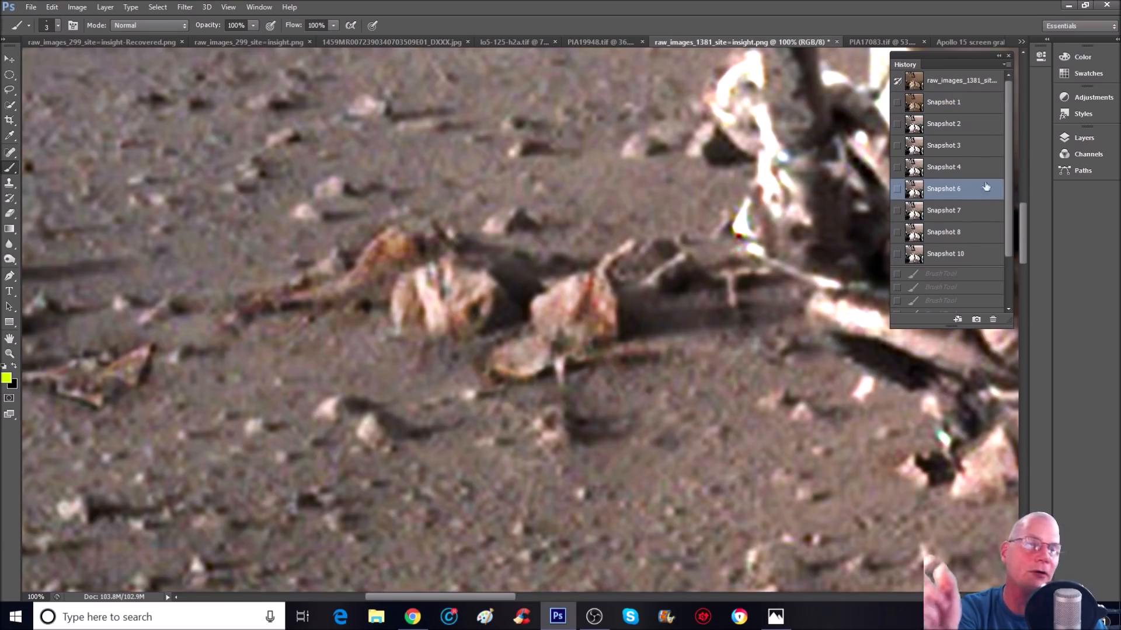
pyautogui.click(943, 102)
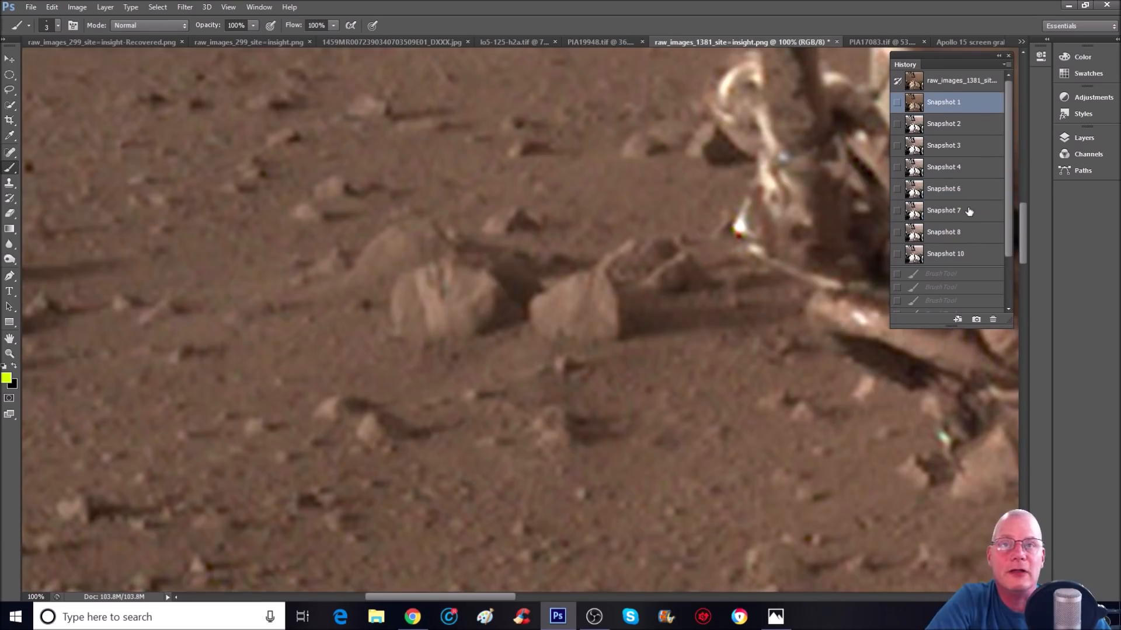
pyautogui.click(943, 210)
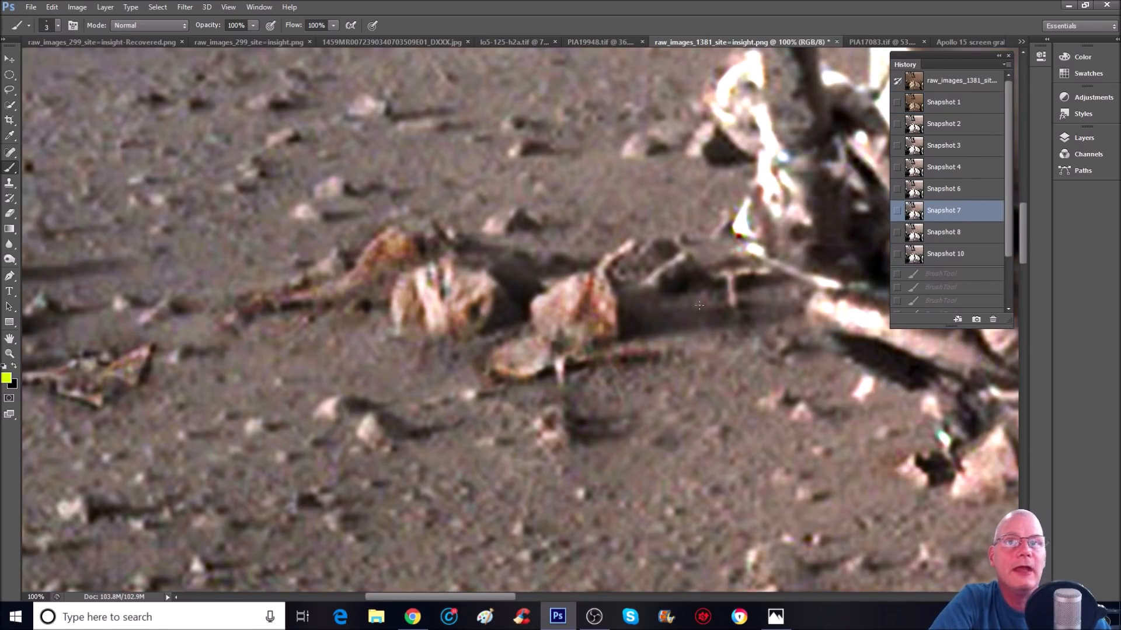
# - Outline the pointed rock right of the first, compare snapshots, and leave the original showing
pyautogui.moveTo(572, 227); pyautogui.dragTo(603, 425)
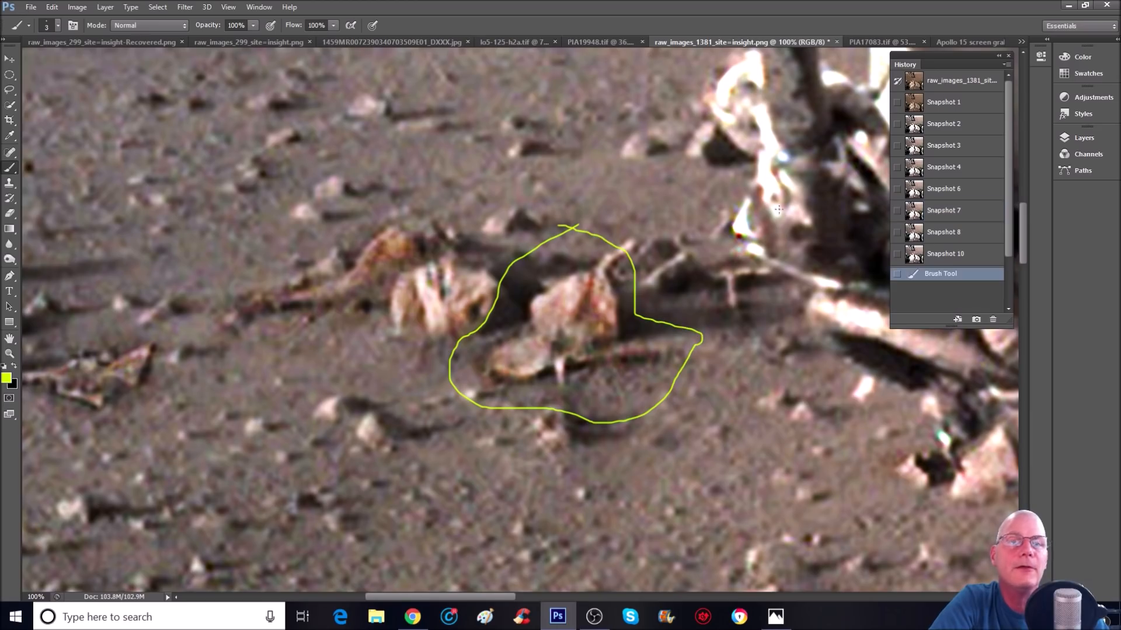
pyautogui.click(944, 102)
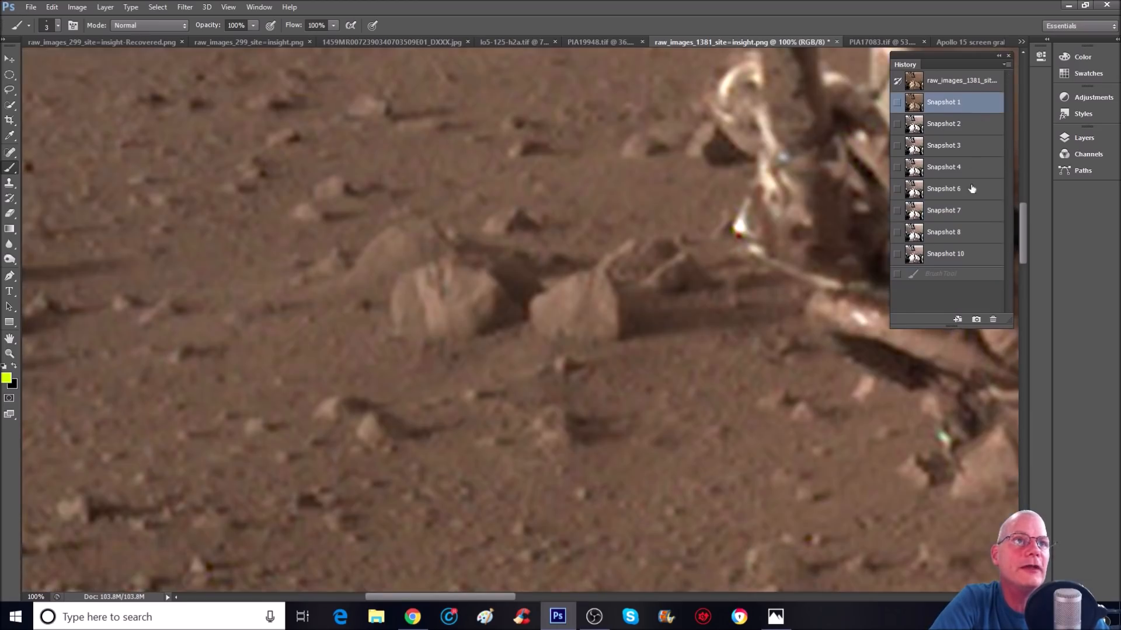
pyautogui.click(944, 210)
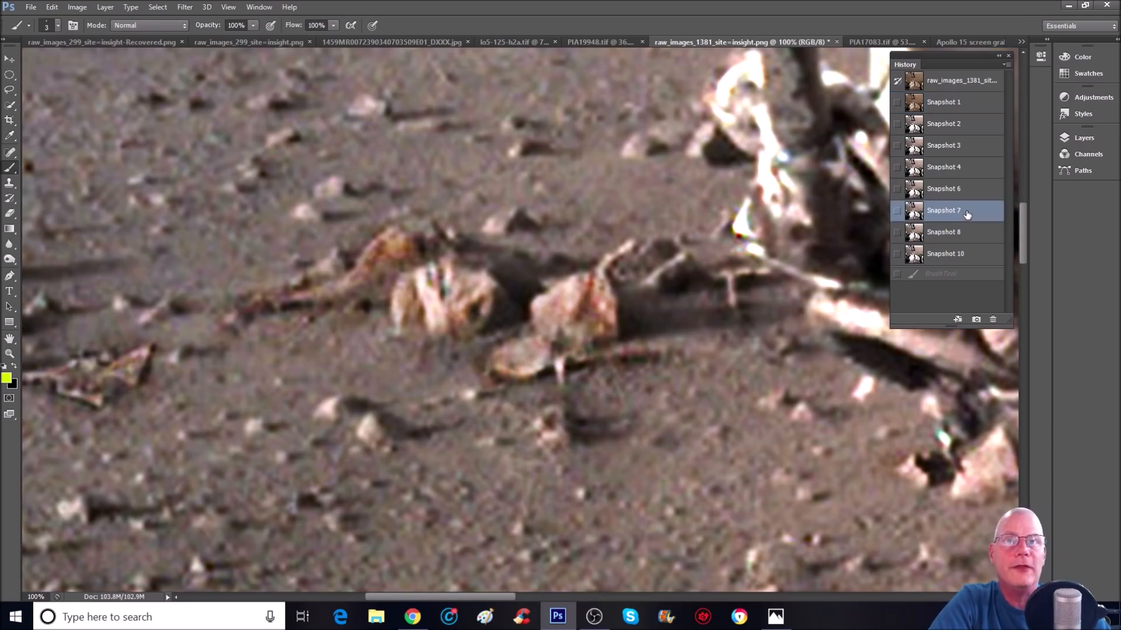
pyautogui.click(944, 102)
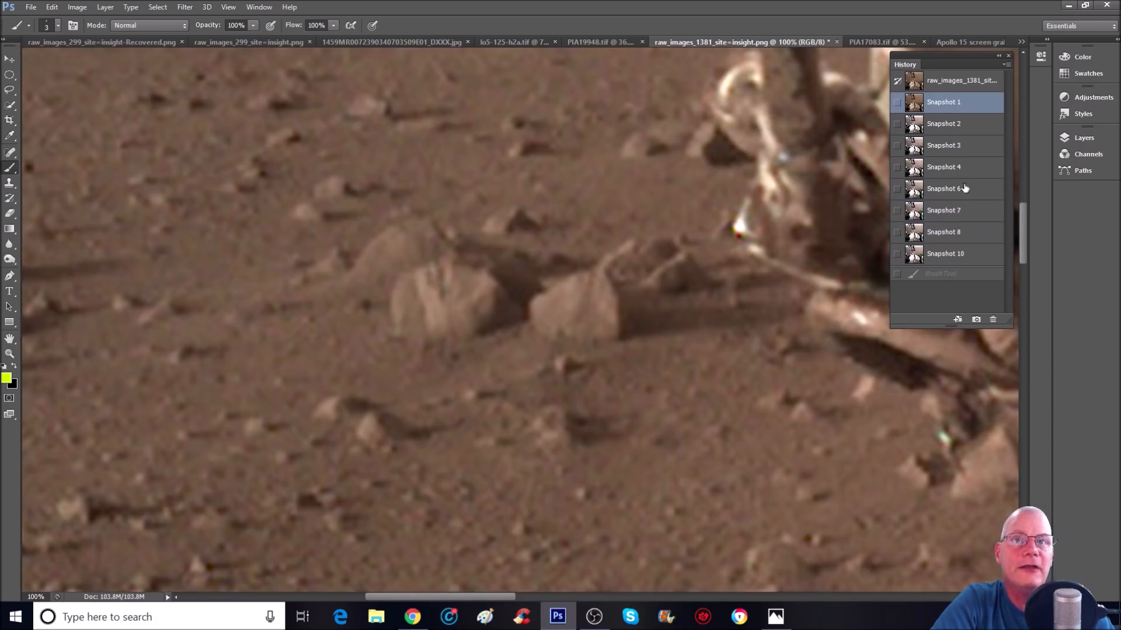
pyautogui.click(944, 210)
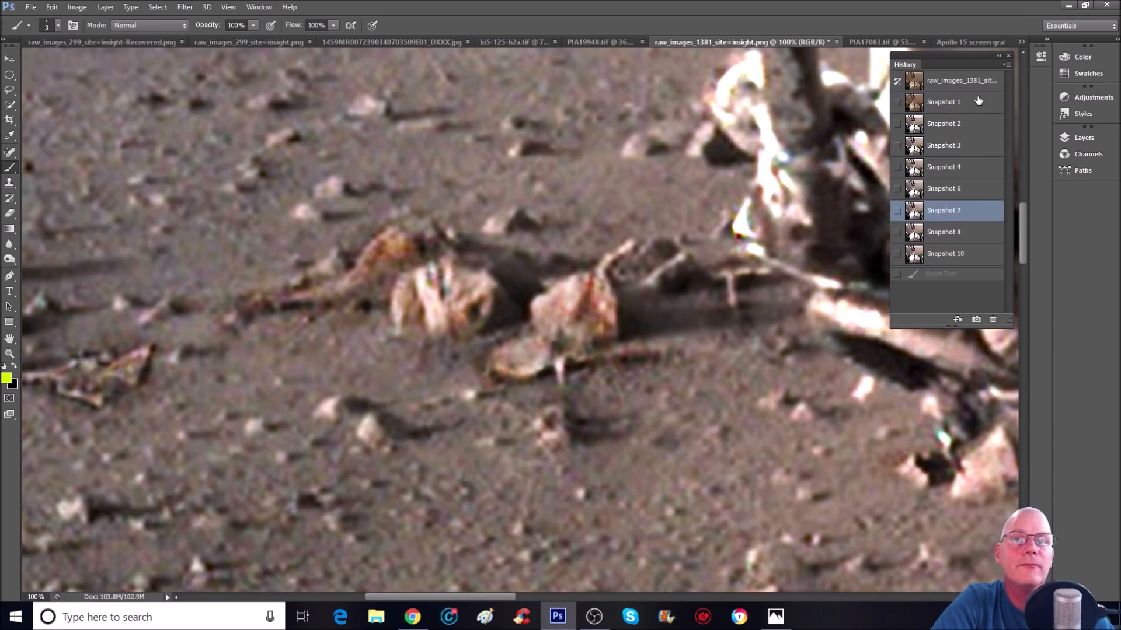
pyautogui.moveTo(977, 118)
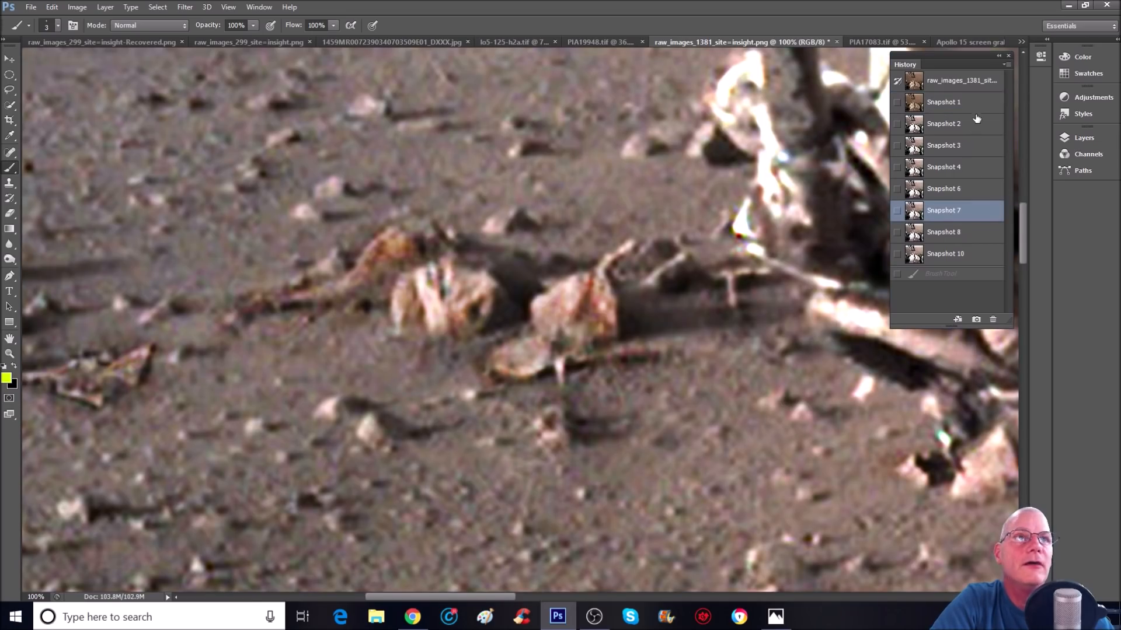
pyautogui.moveTo(976, 172)
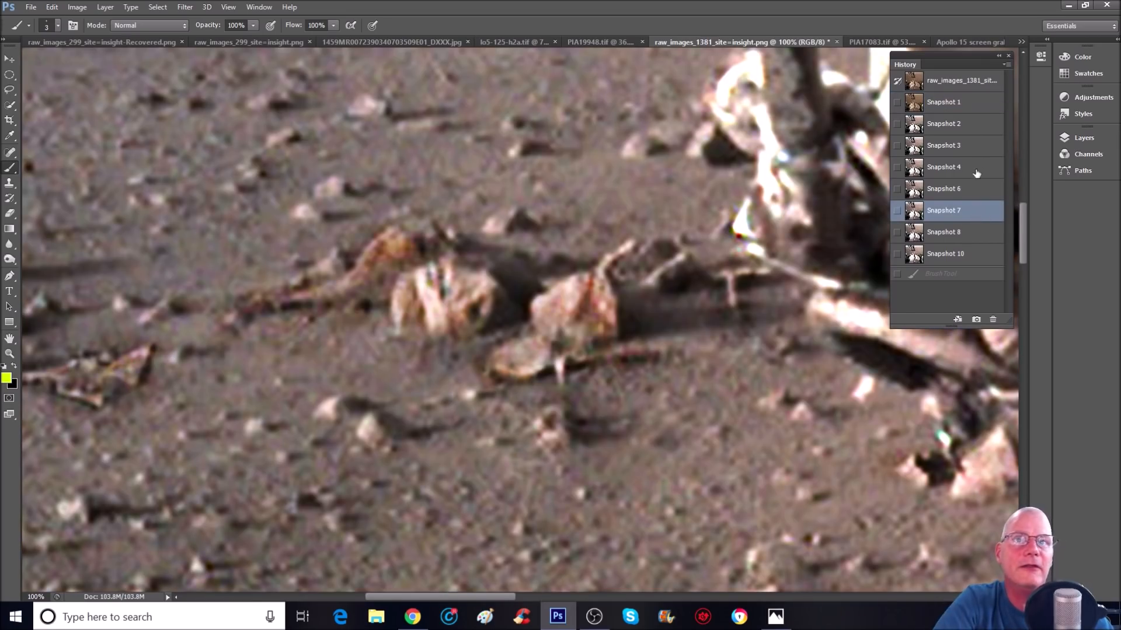
pyautogui.click(943, 101)
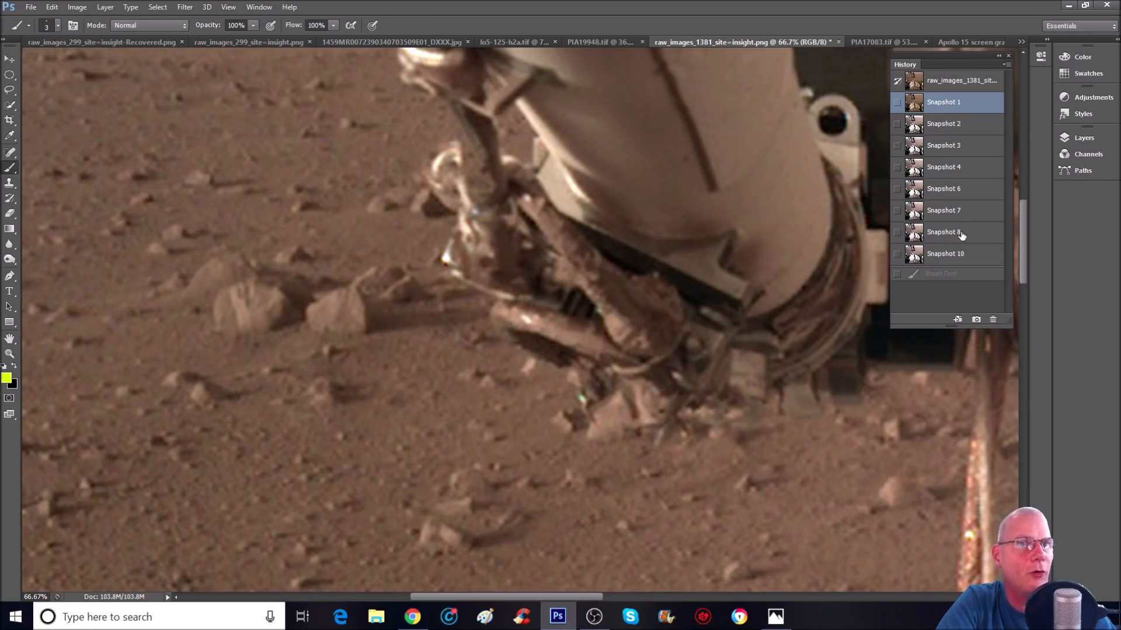
# - Restore the colour-corrected snapshot and outline two objects beneath the lander arm in yellow
pyautogui.click(943, 210)
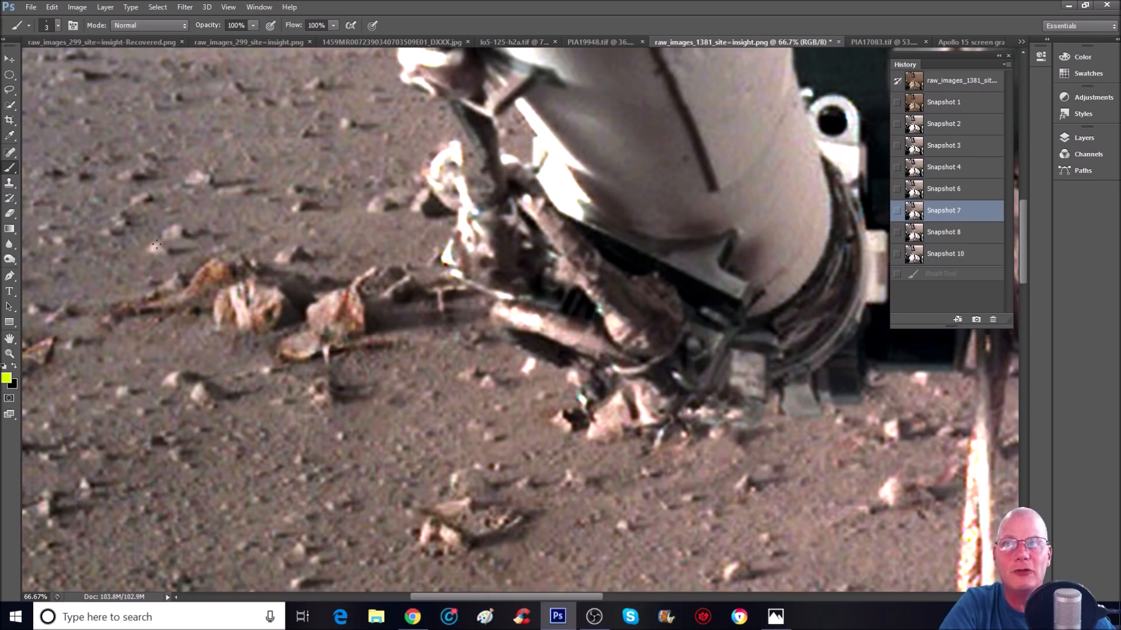
pyautogui.moveTo(568, 433)
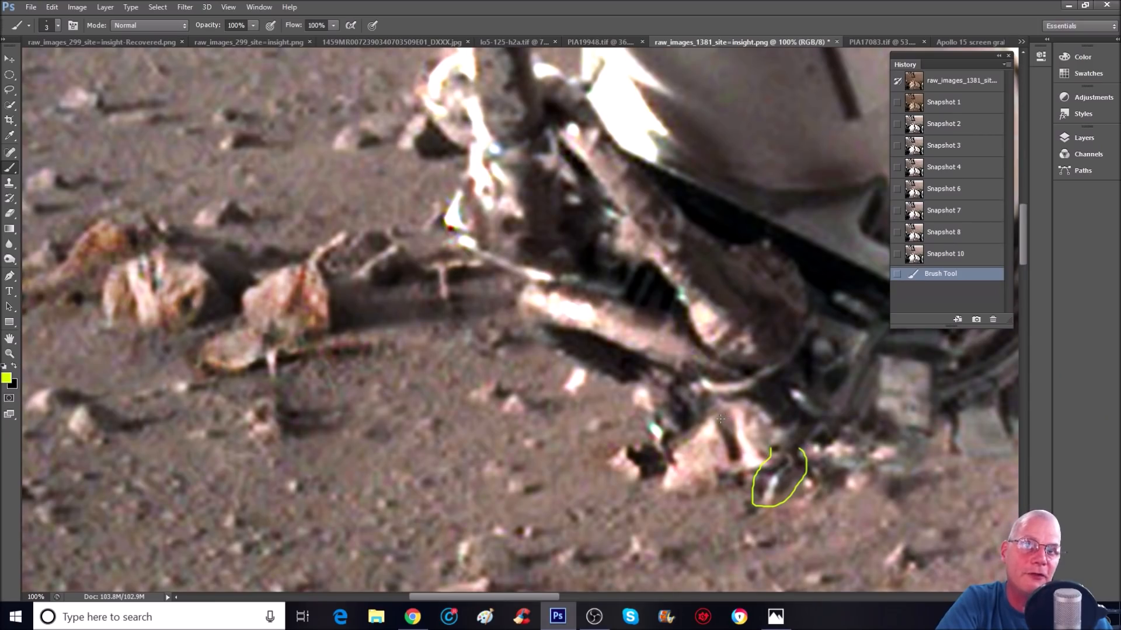
pyautogui.moveTo(750, 410); pyautogui.dragTo(732, 461)
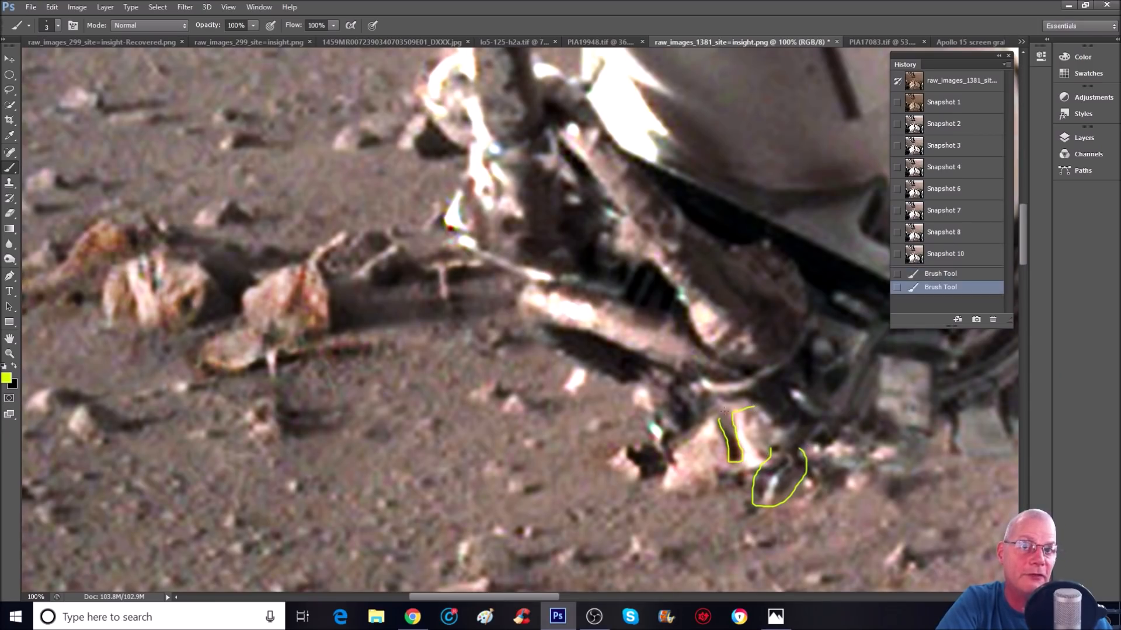
pyautogui.moveTo(714, 411); pyautogui.dragTo(664, 497)
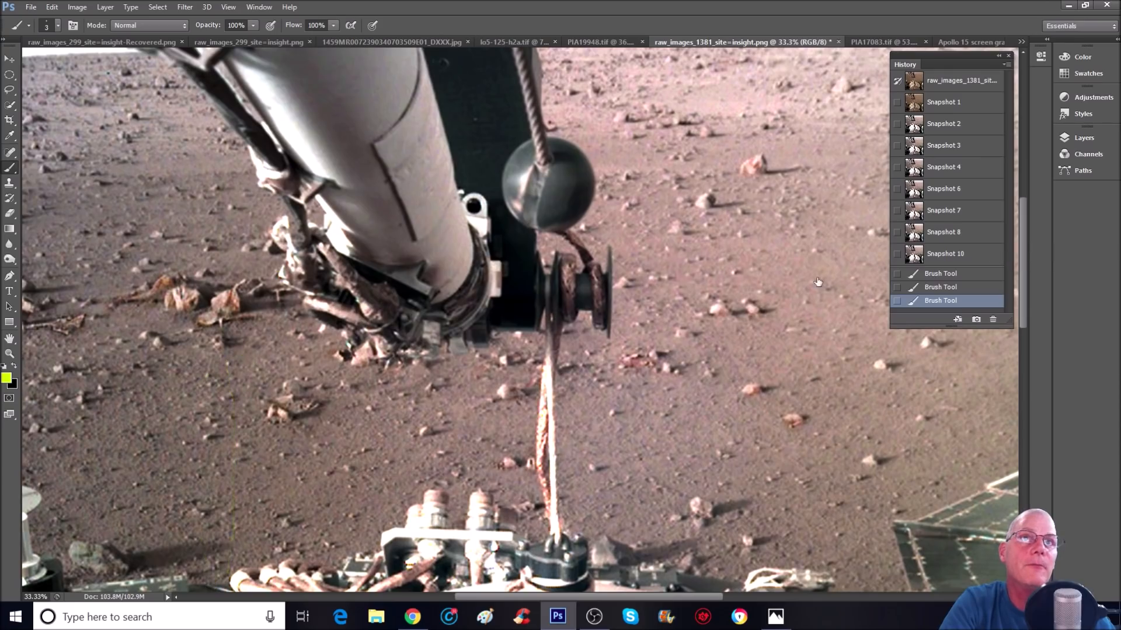
# - Revert to the clean corrected snapshot, mark two spots by the bright rock and trace its upper-left edge
pyautogui.click(945, 254)
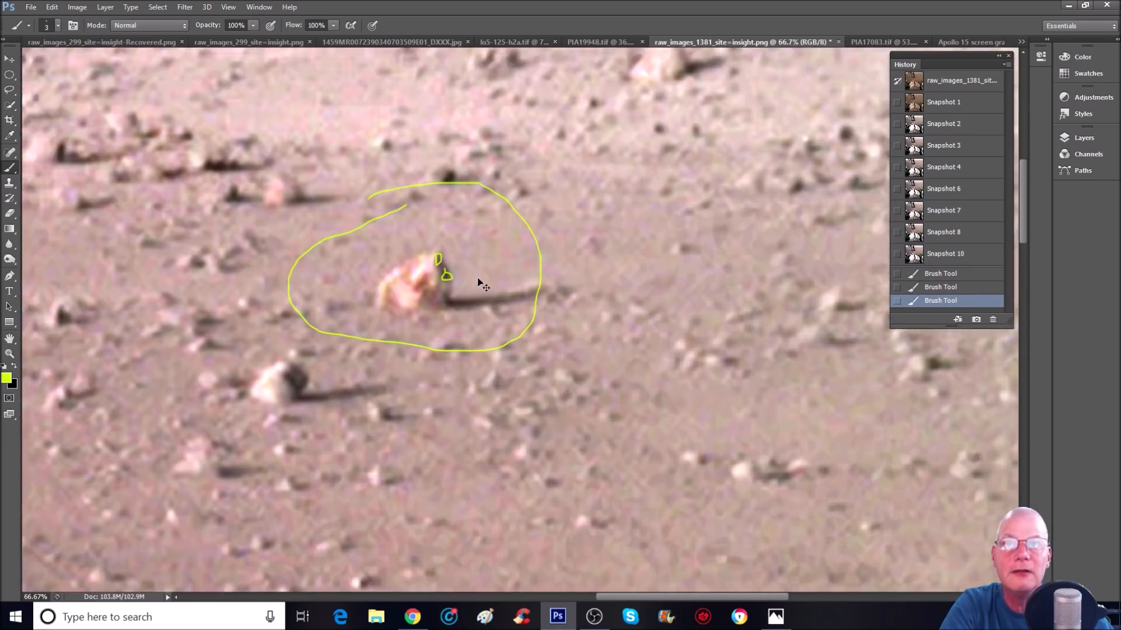
pyautogui.click(944, 254)
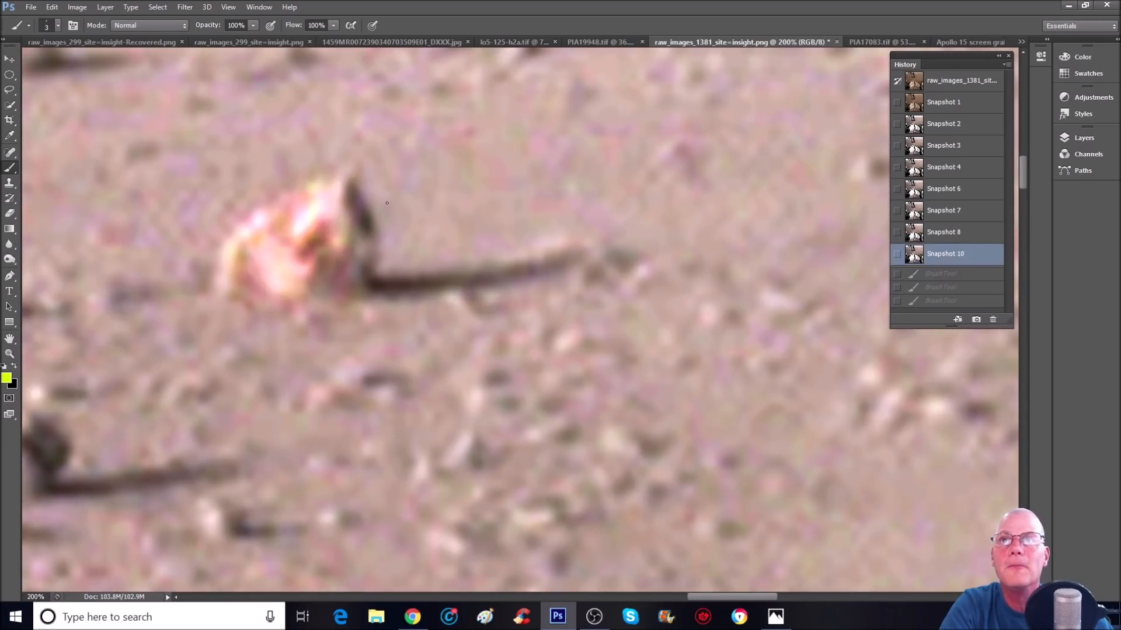
pyautogui.moveTo(347, 207); pyautogui.dragTo(350, 194)
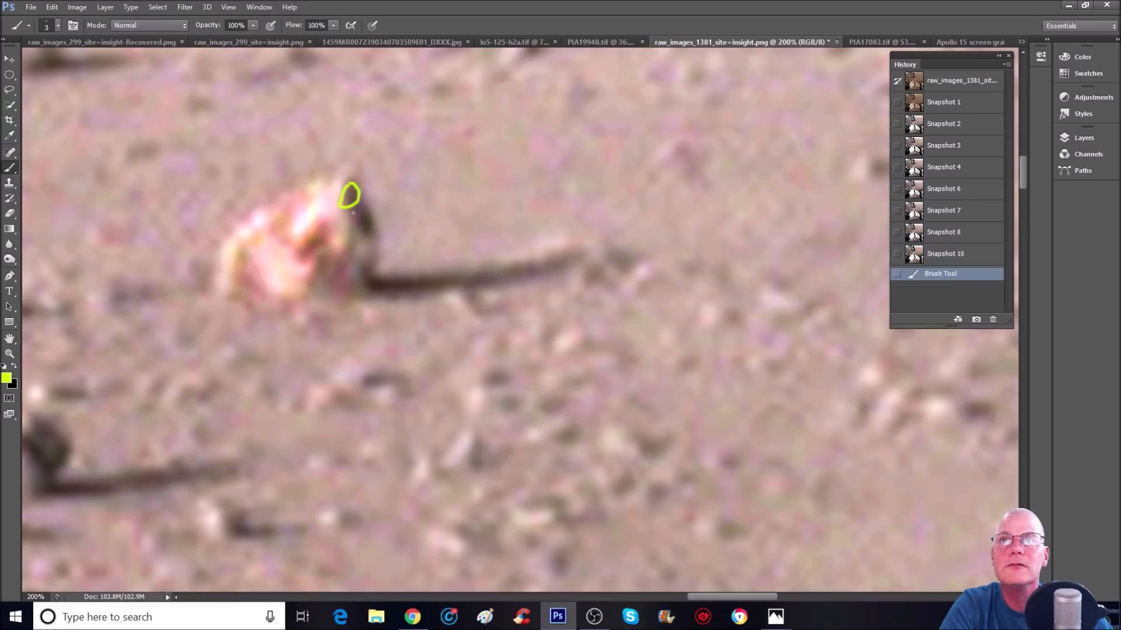
pyautogui.click(364, 223)
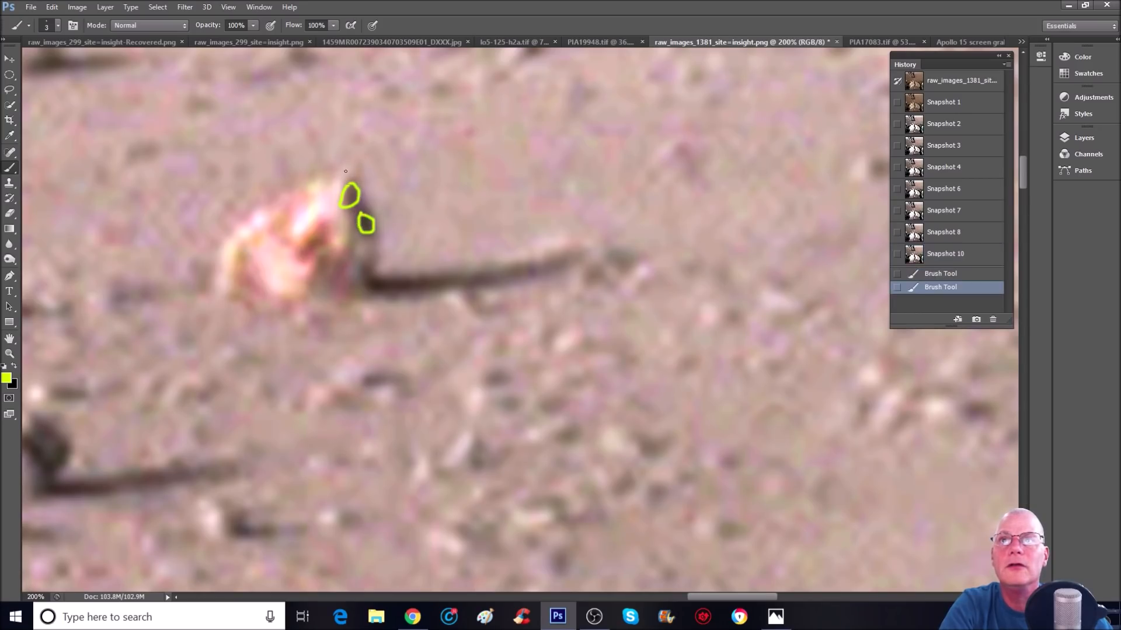
pyautogui.moveTo(345, 170); pyautogui.dragTo(217, 297)
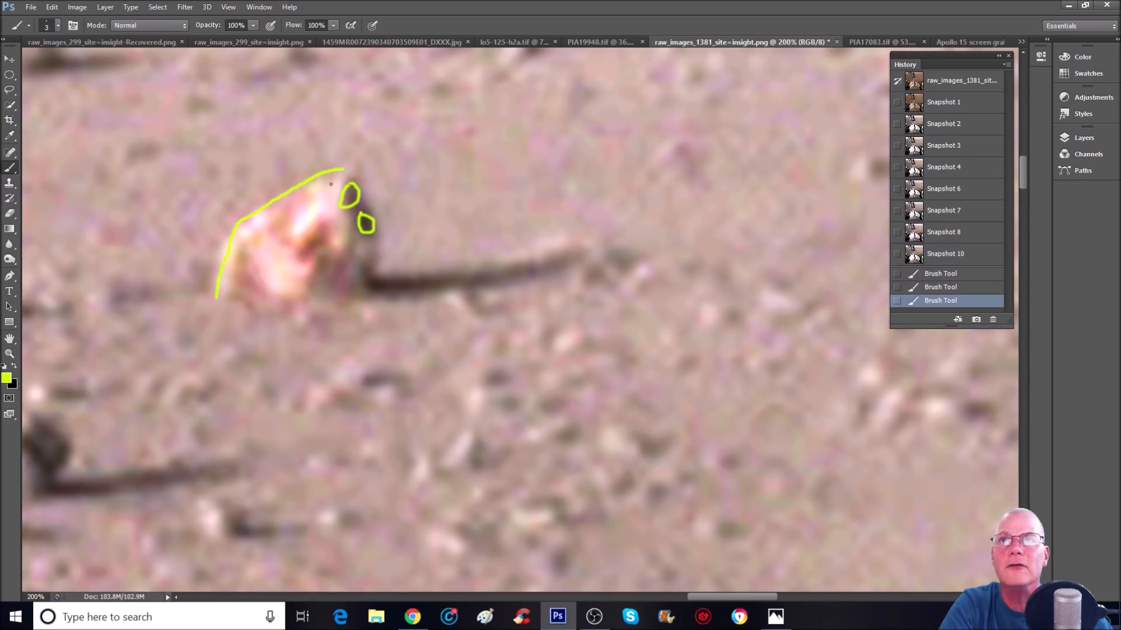